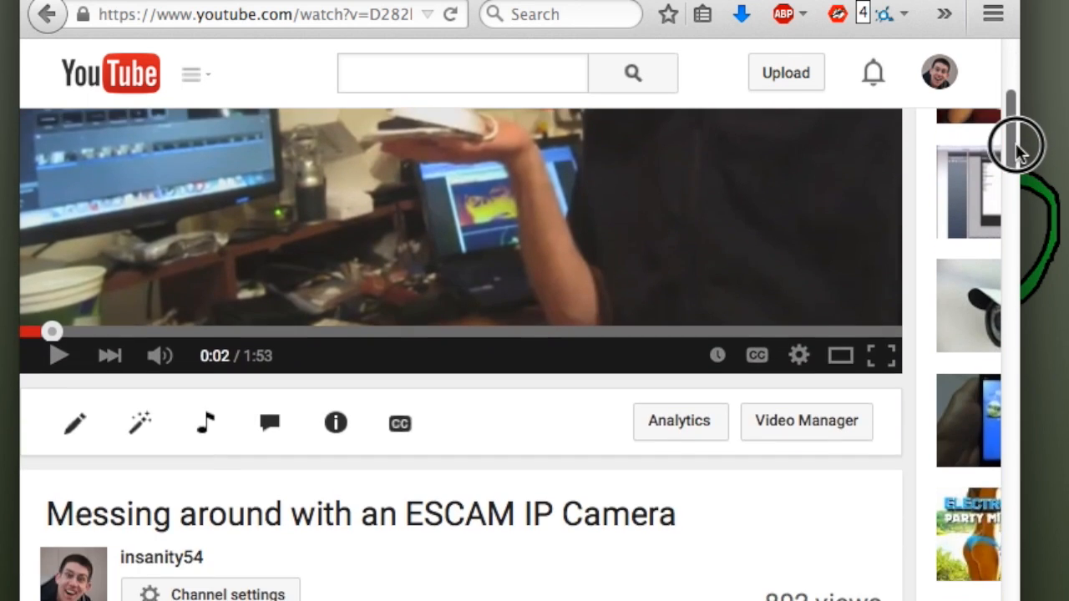
# Step: Scroll down to the comment reply about forwarding port 554 and viewing in VLC
pyautogui.scroll(-3)
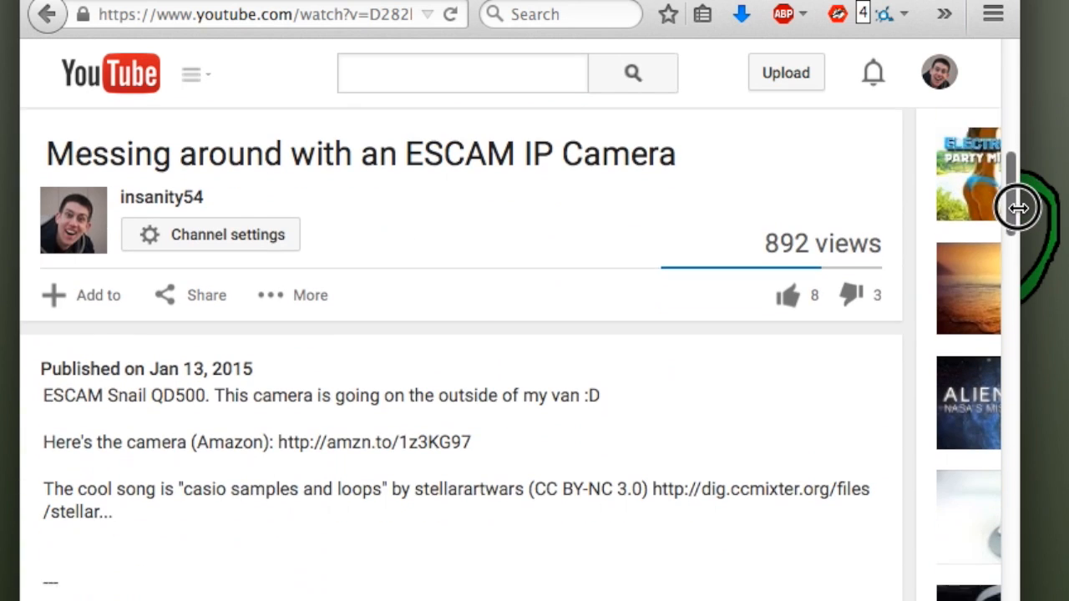
pyautogui.scroll(-3)
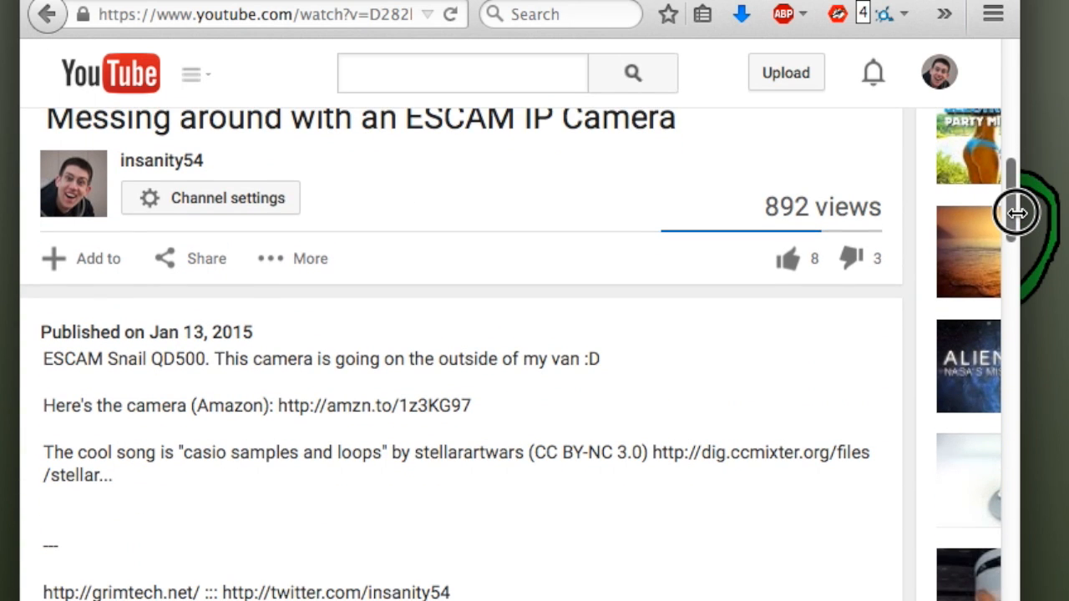
pyautogui.scroll(-3)
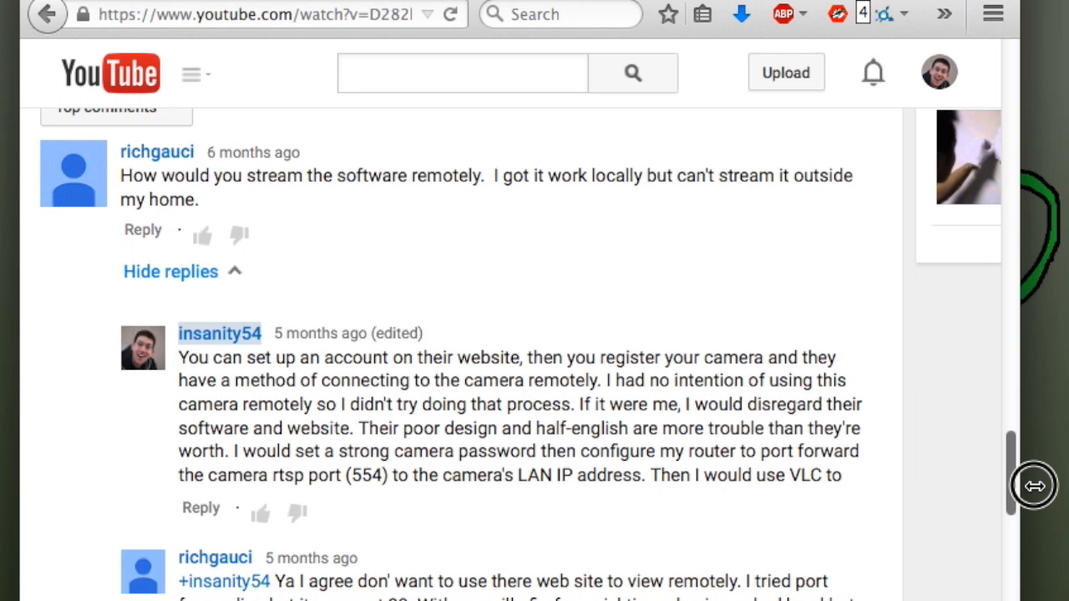
pyautogui.moveTo(1015, 459)
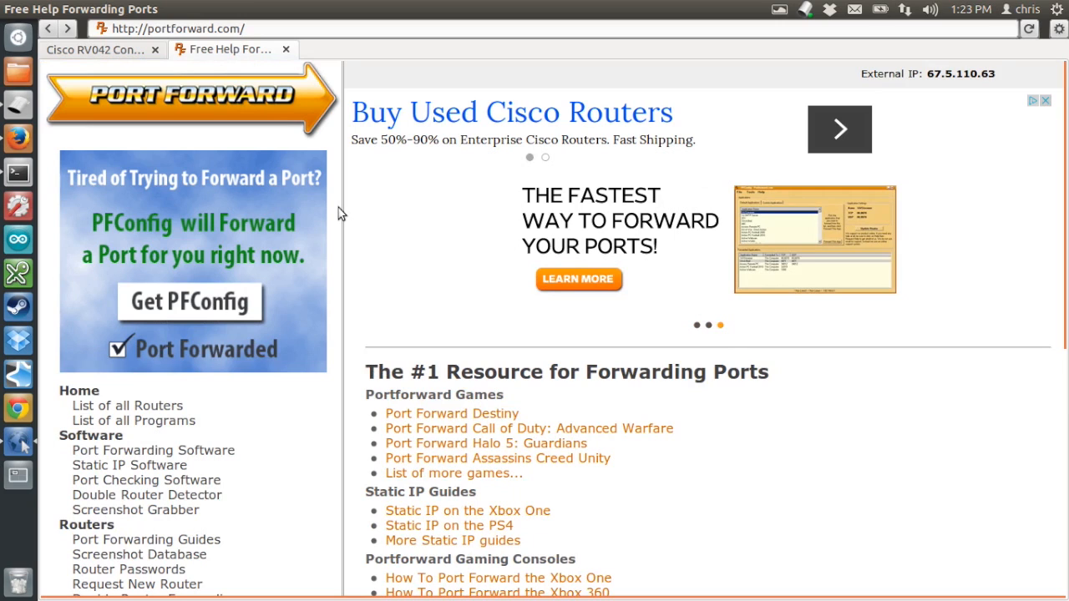
# Step: Go to the router's Setup > Forwarding page listing the port range forwarding rules
pyautogui.click(94, 50)
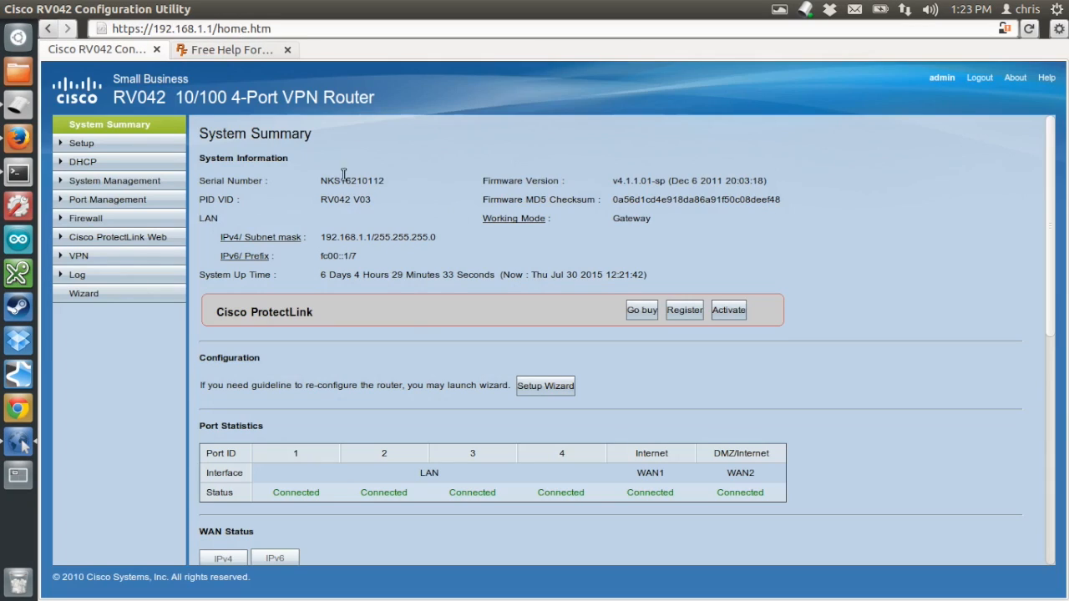
pyautogui.click(82, 144)
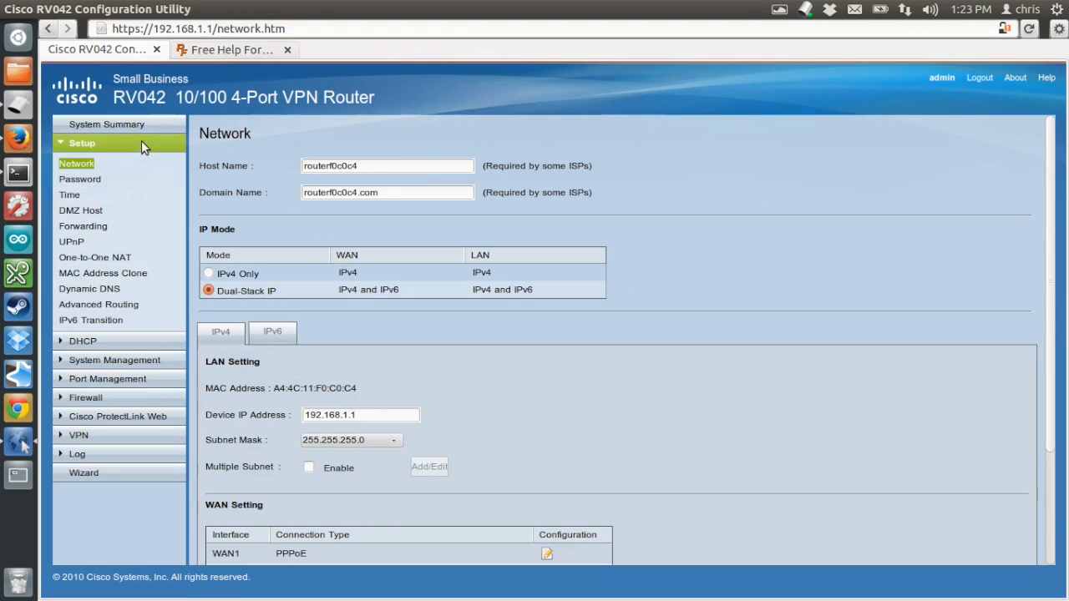
pyautogui.click(83, 227)
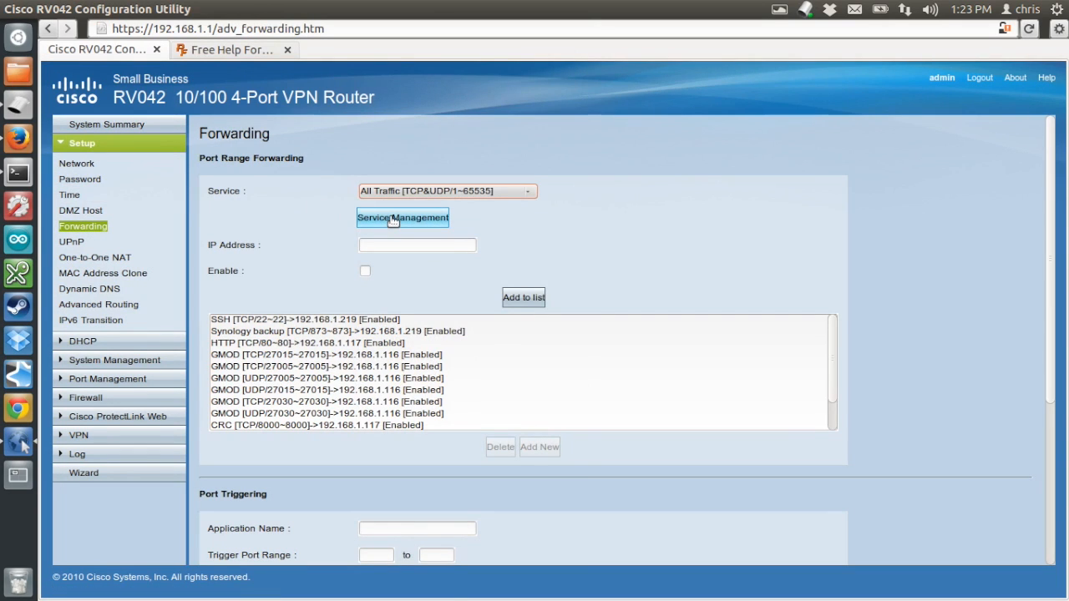
# Step: In Service Management, add a 'camera rtsp' TCP service for port range 554 to 554 and confirm
pyautogui.click(402, 217)
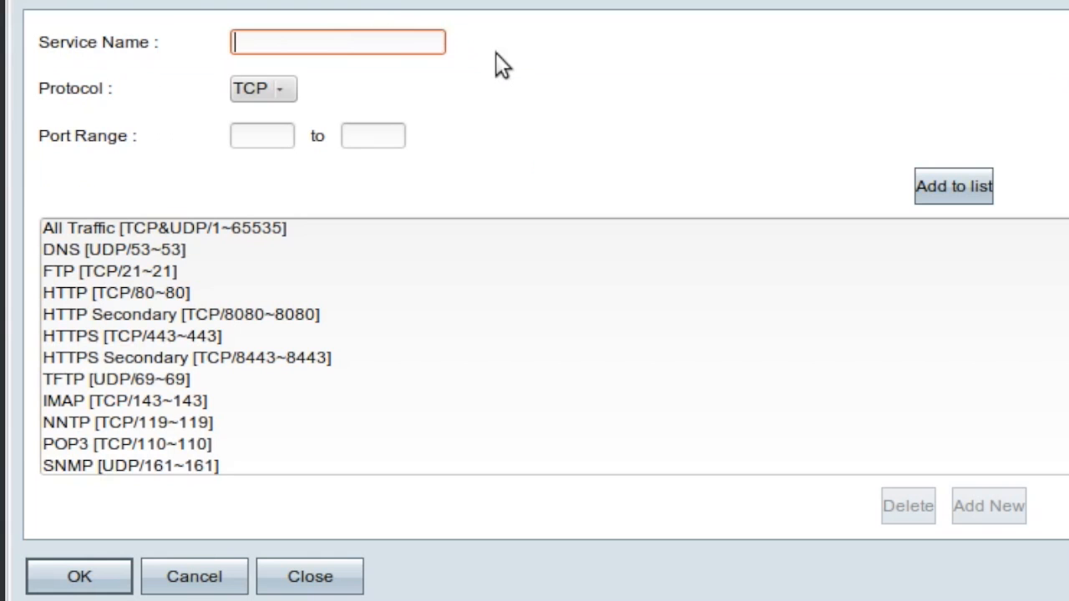
pyautogui.write('camera rtsp')
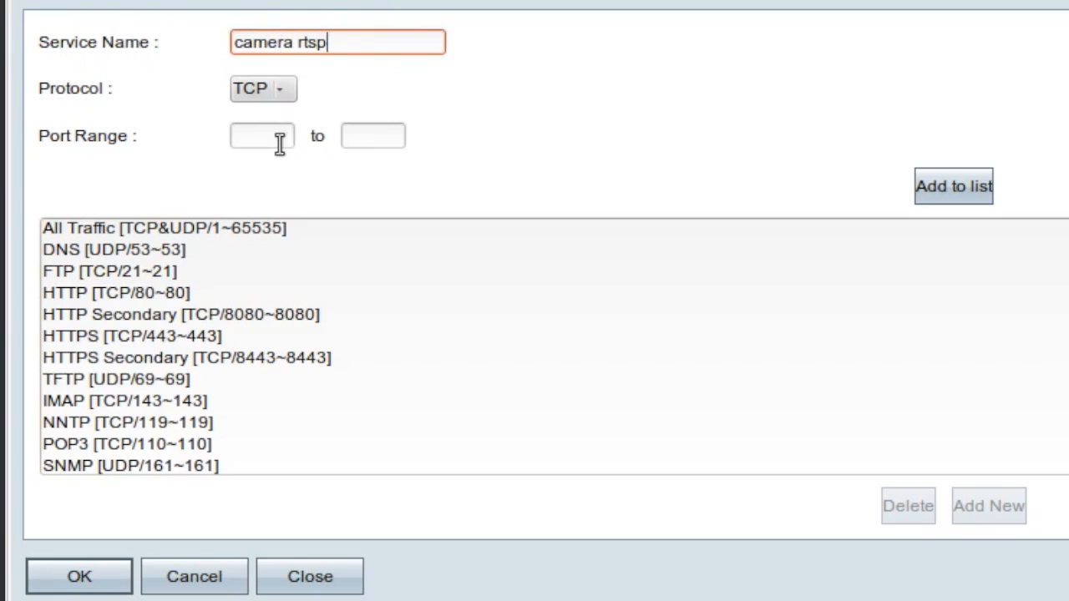
pyautogui.write('554')
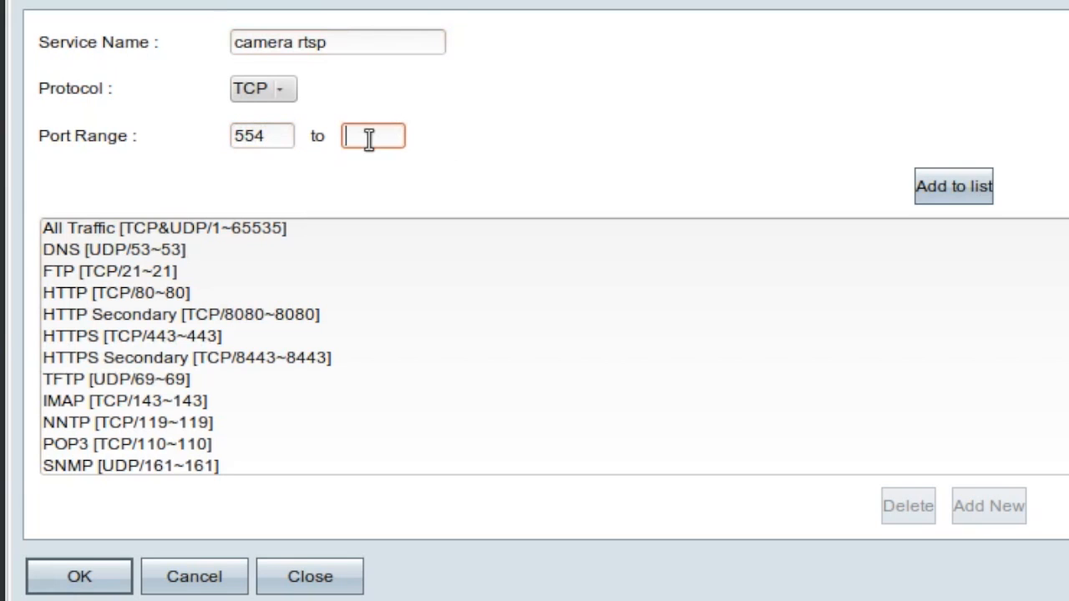
pyautogui.write('554')
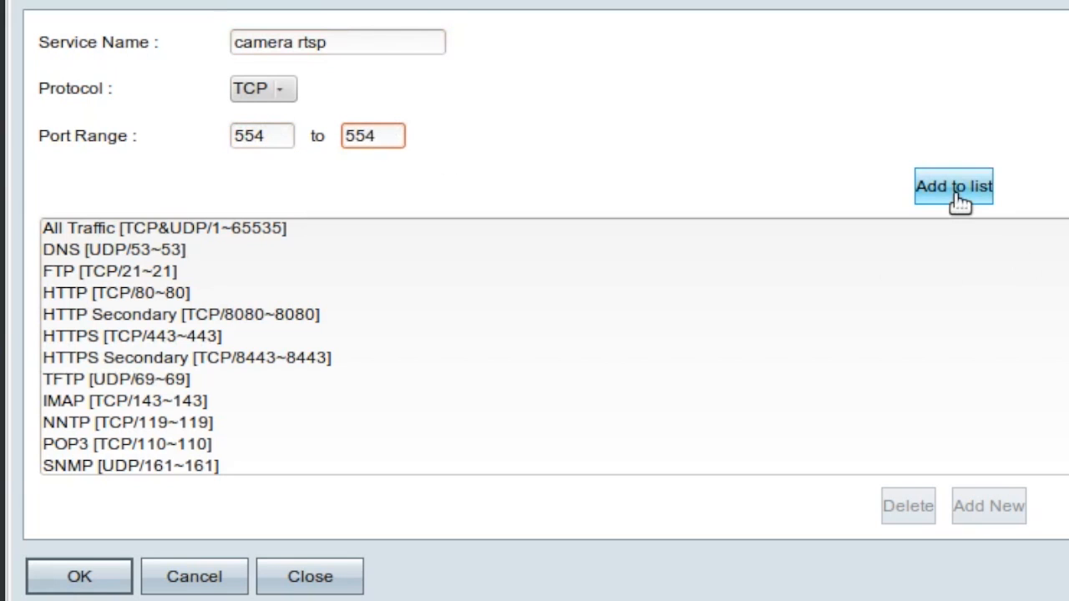
pyautogui.click(954, 187)
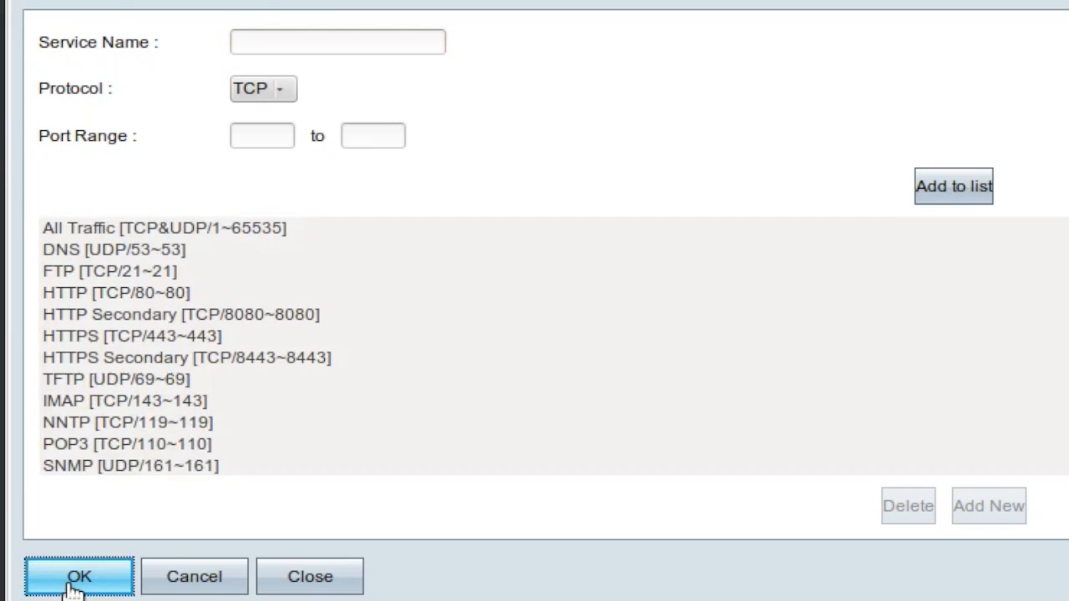
pyautogui.click(78, 576)
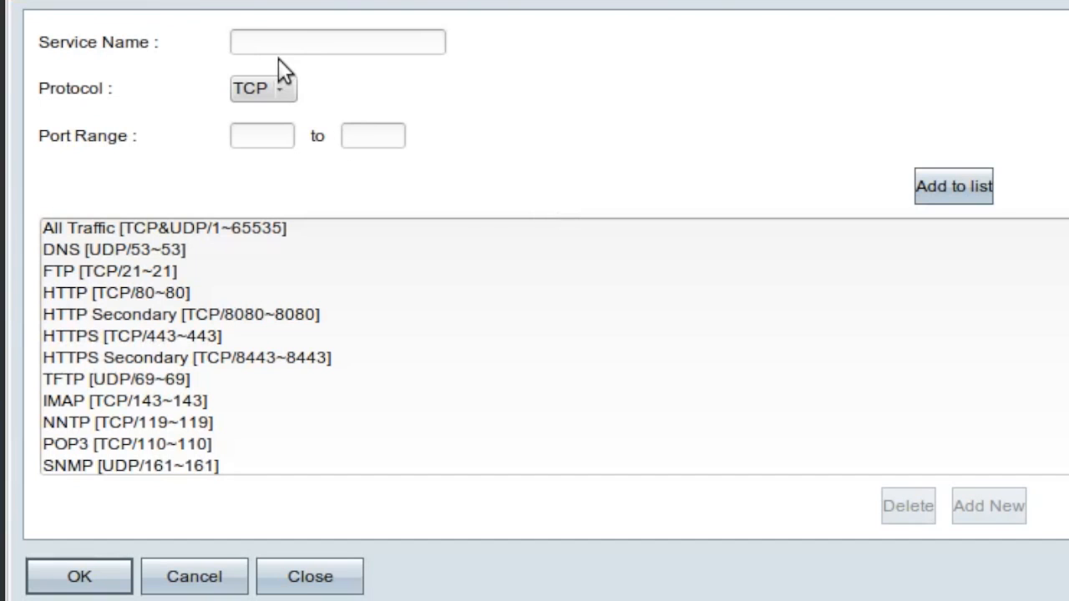
# Step: Add a 'camera video' TCP service for port range 40000 to 40000 and save the services
pyautogui.click(337, 42)
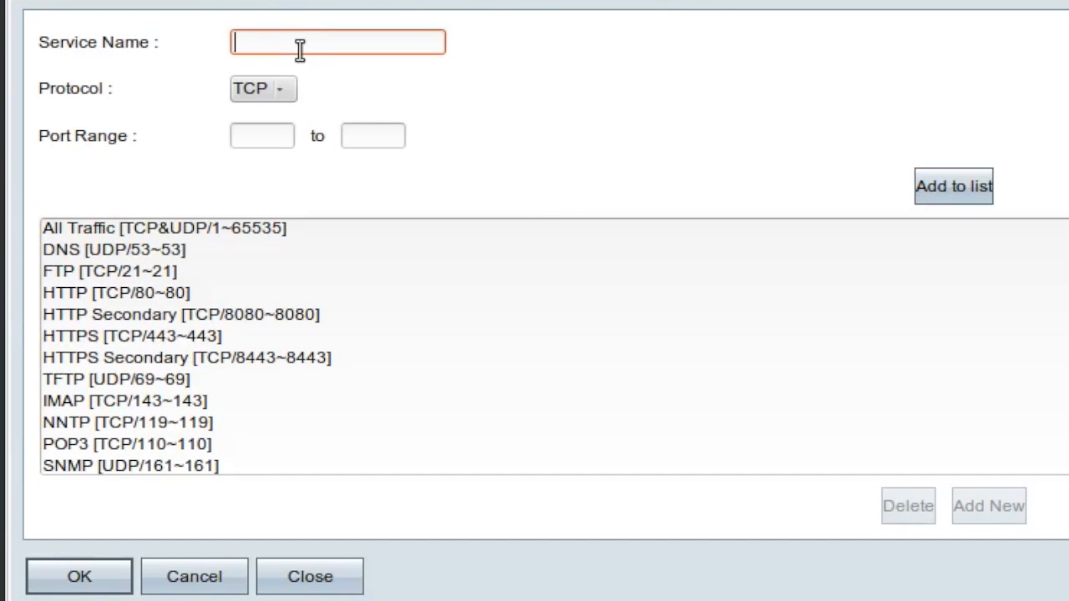
pyautogui.click(263, 89)
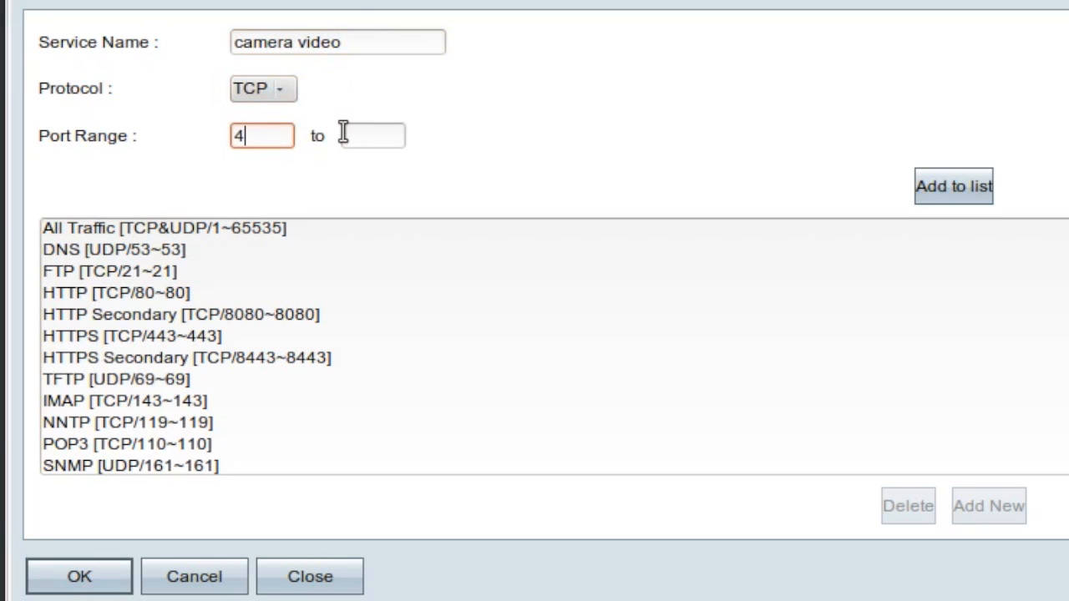
pyautogui.write('0000')
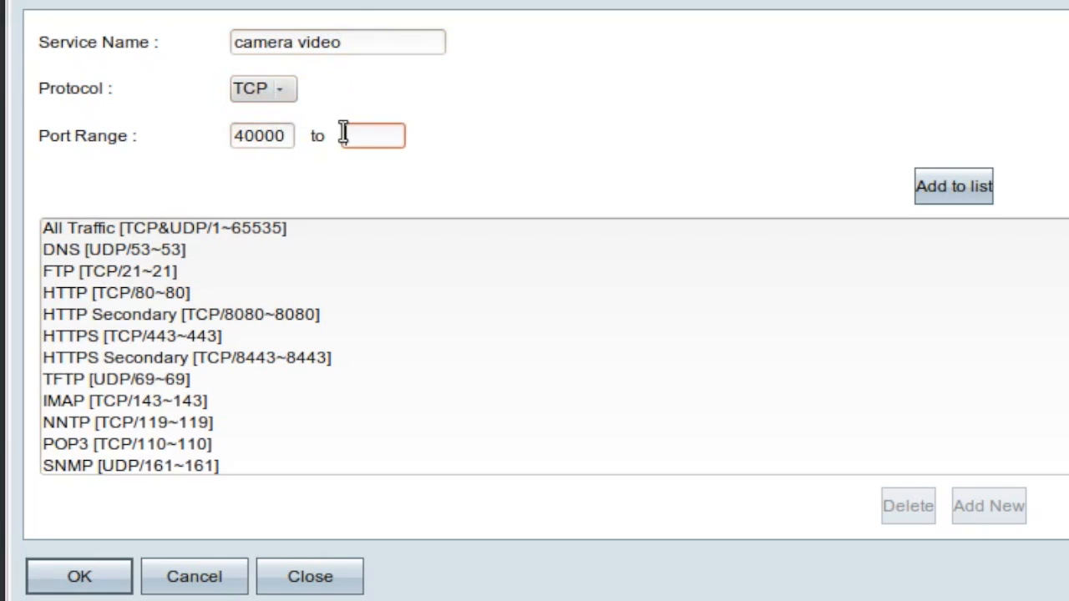
pyautogui.write('40000')
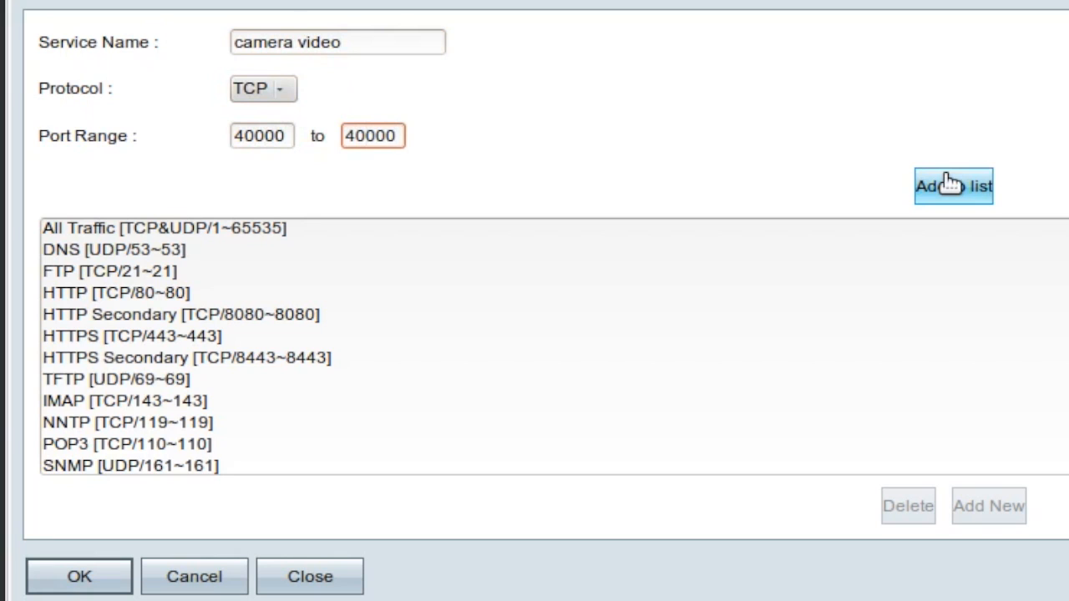
pyautogui.click(952, 186)
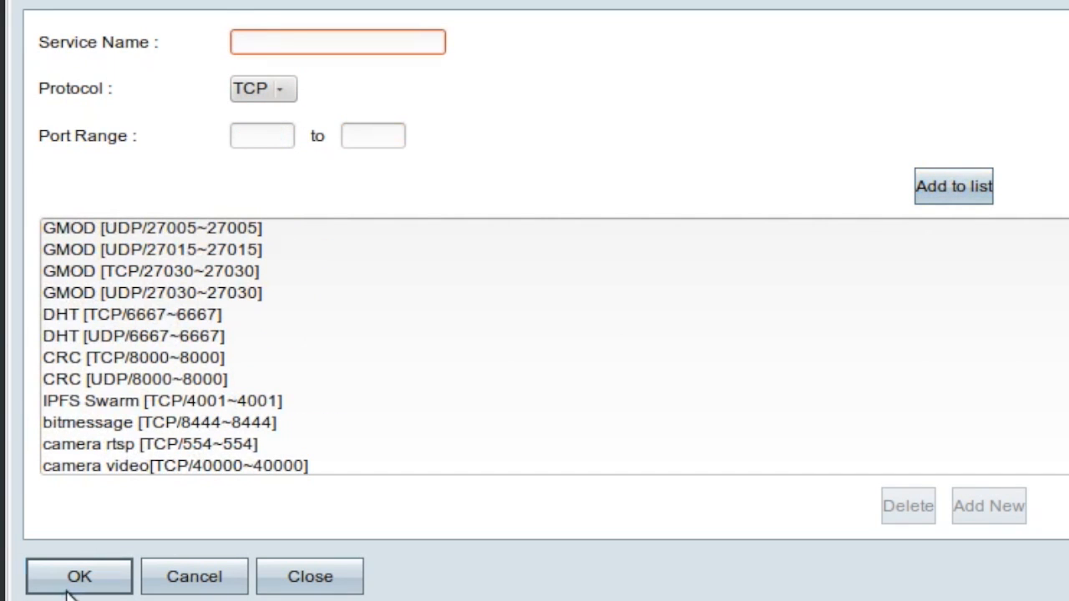
pyautogui.click(79, 576)
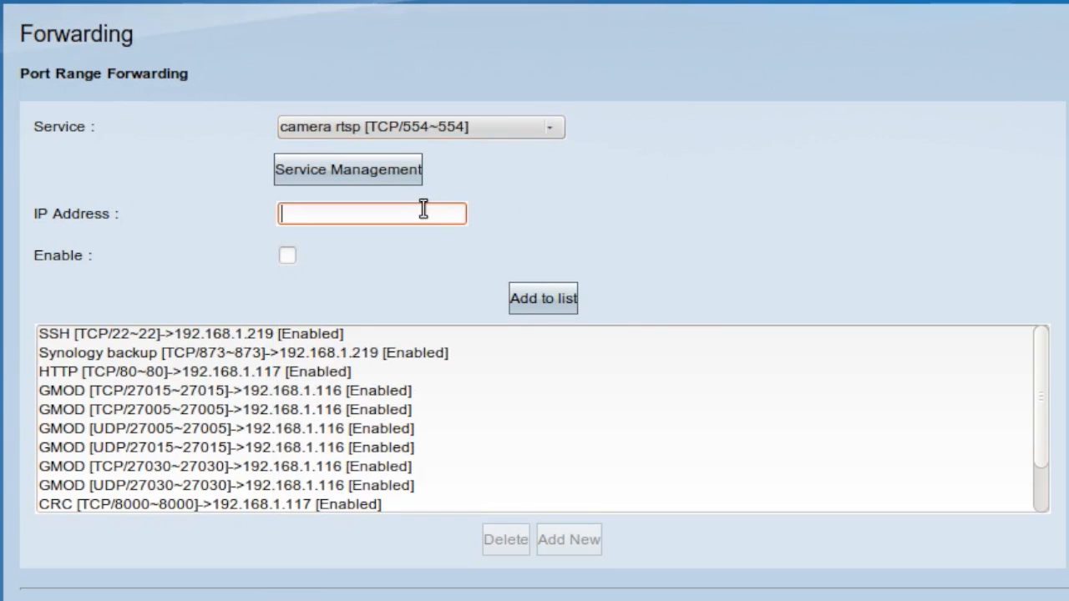
pyautogui.moveTo(342, 221)
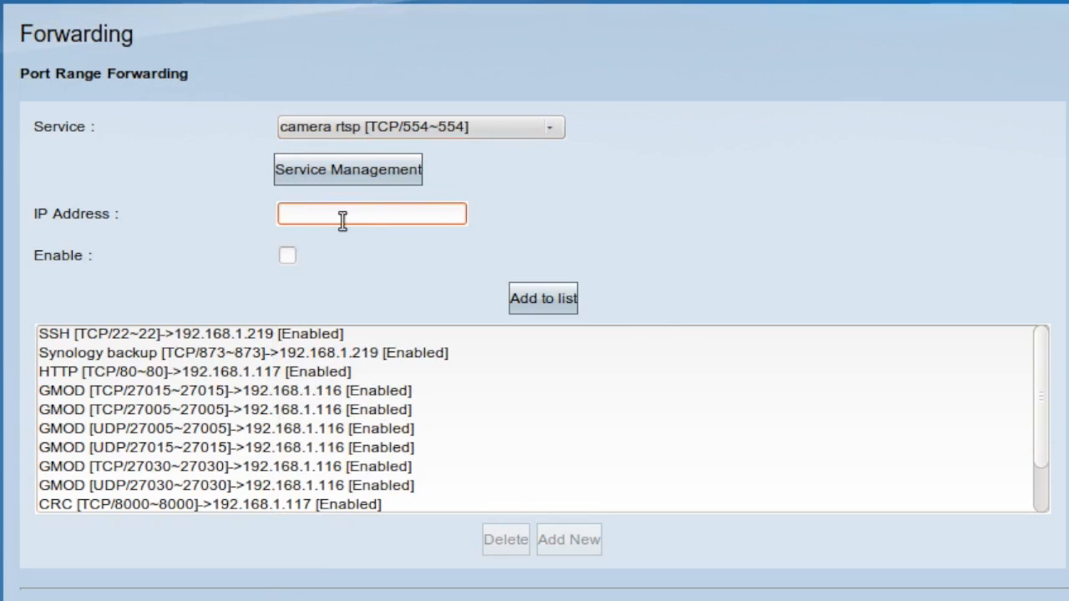
pyautogui.moveTo(376, 217)
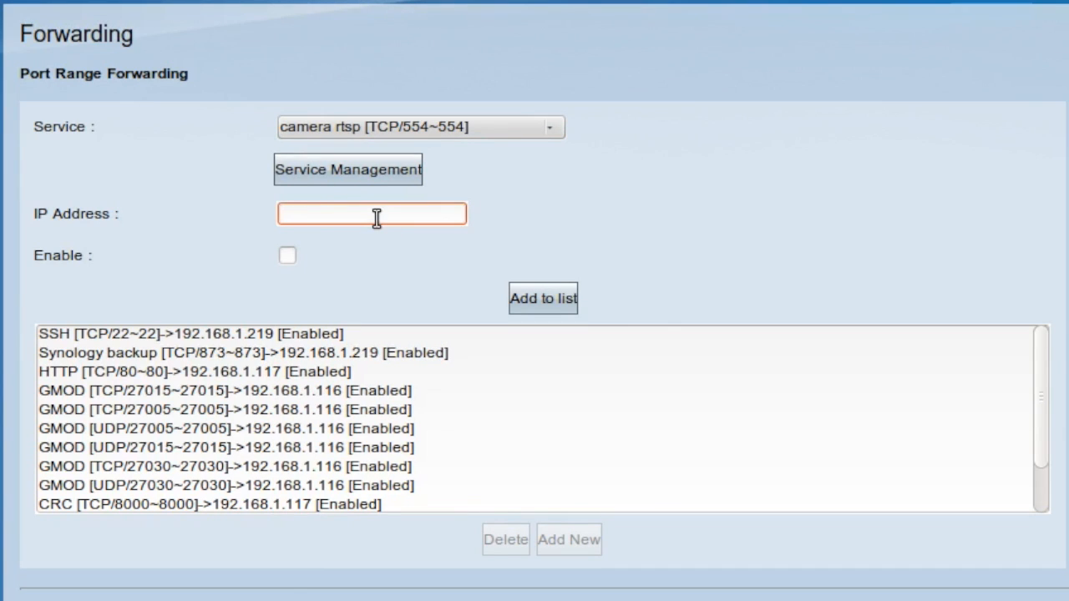
# Step: Forward the camera rtsp service to 192.168.1.10 with the rule enabled and added to the list
pyautogui.write('192.168')
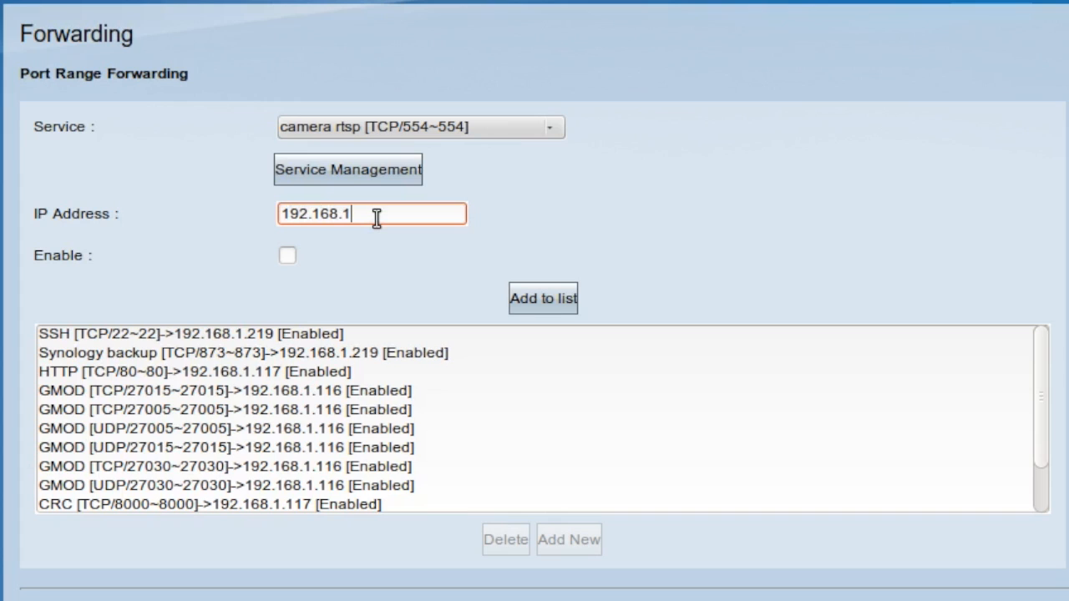
pyautogui.write('.10')
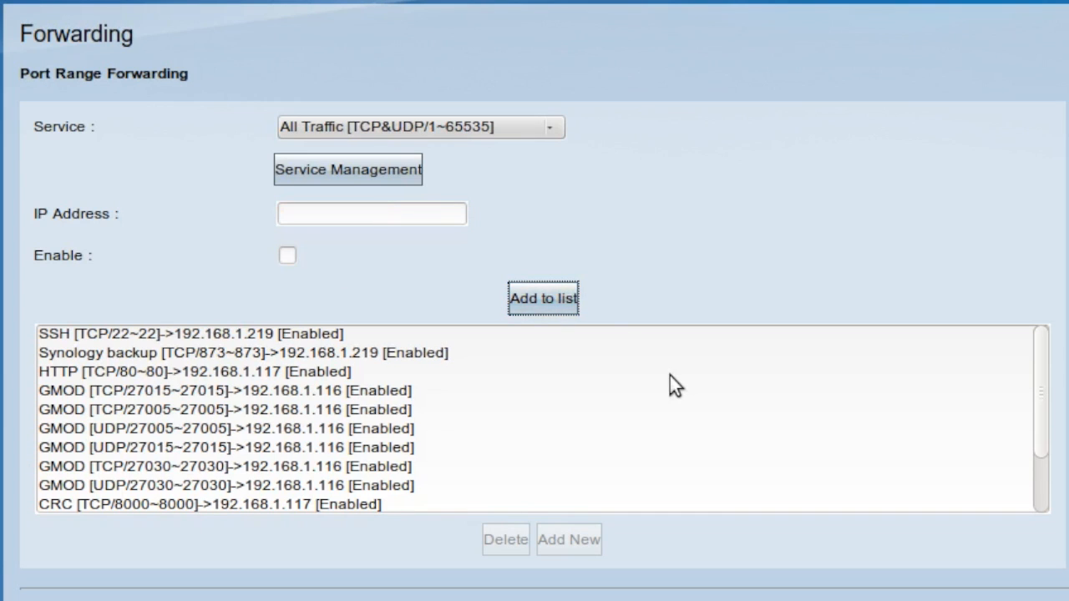
pyautogui.scroll(-3)
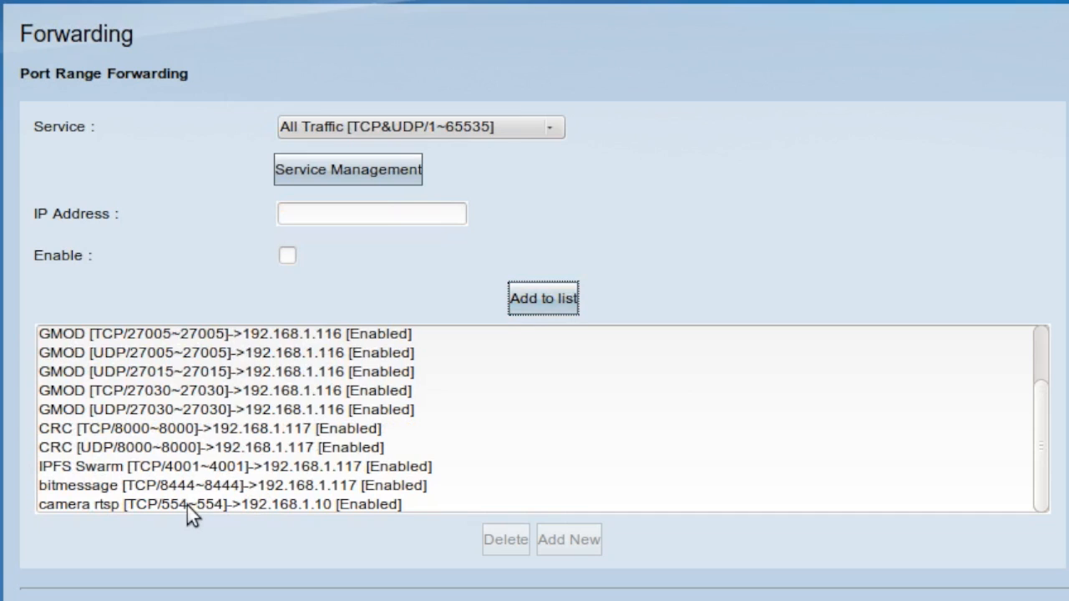
pyautogui.moveTo(158, 526)
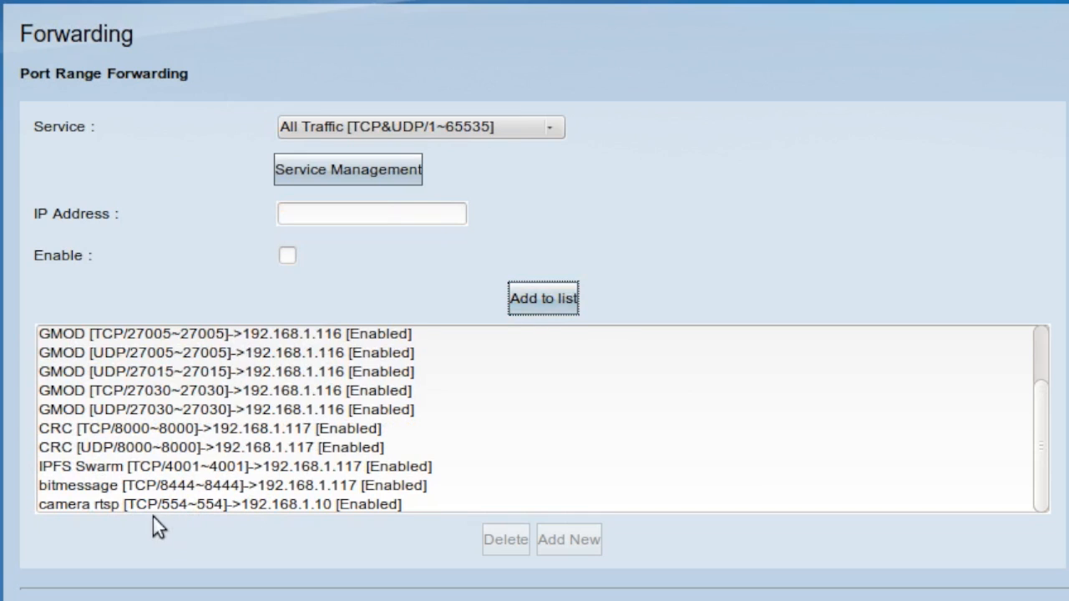
pyautogui.moveTo(180, 521)
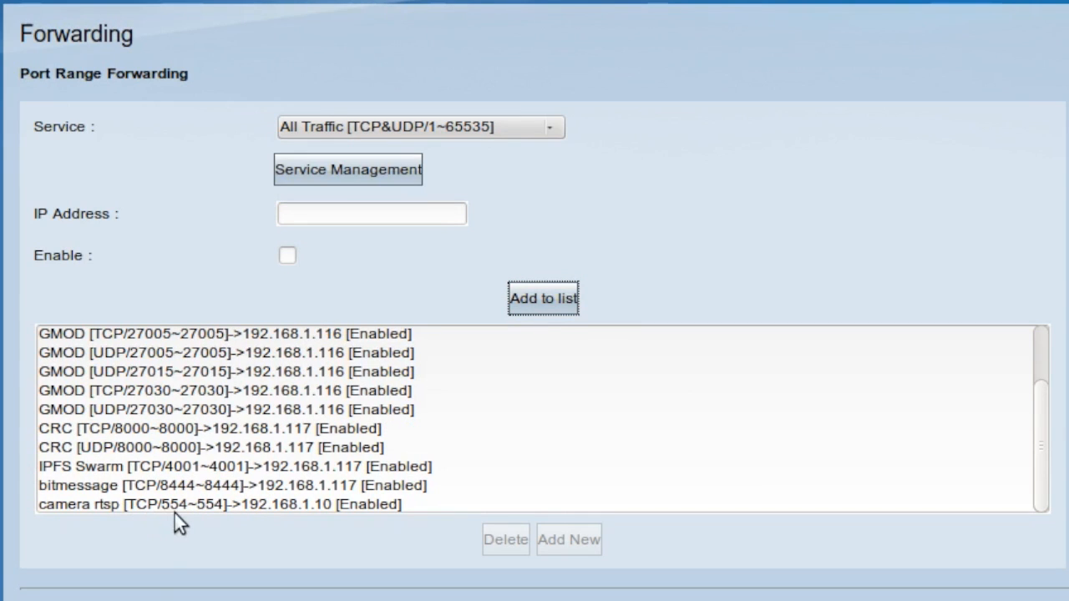
pyautogui.moveTo(237, 518)
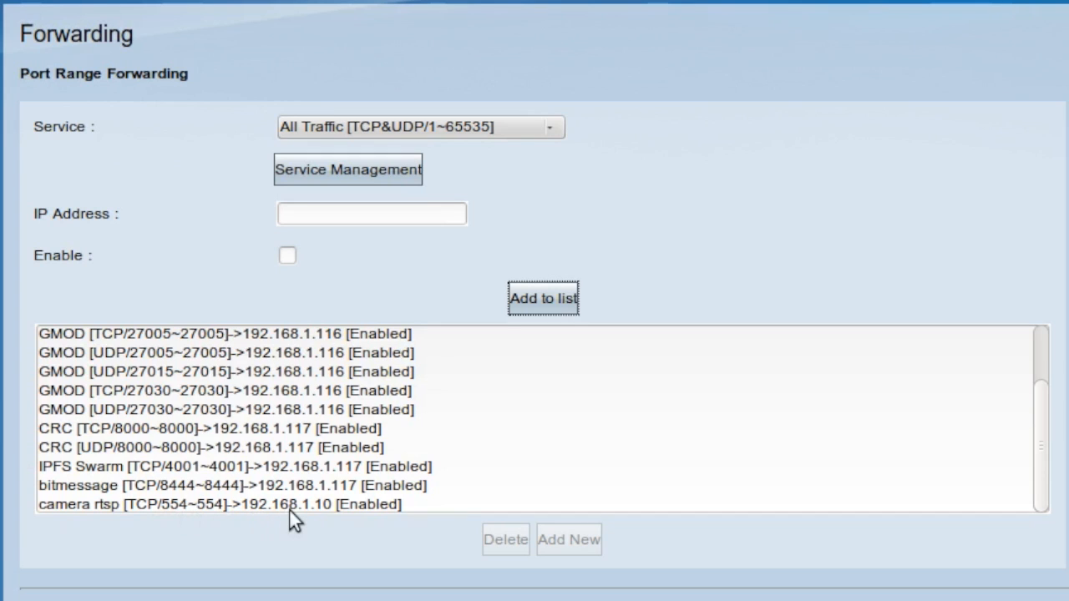
pyautogui.moveTo(417, 150)
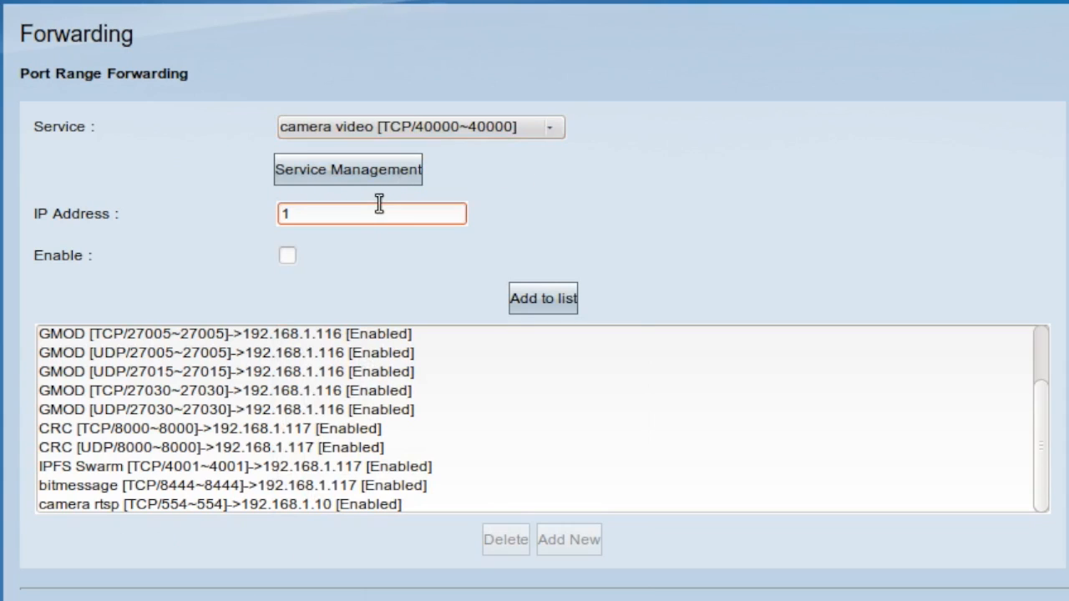
# Step: Forward the camera video TCP 40000 service to the camera's local IP and add the enabled rule
pyautogui.write('92.168.1.')
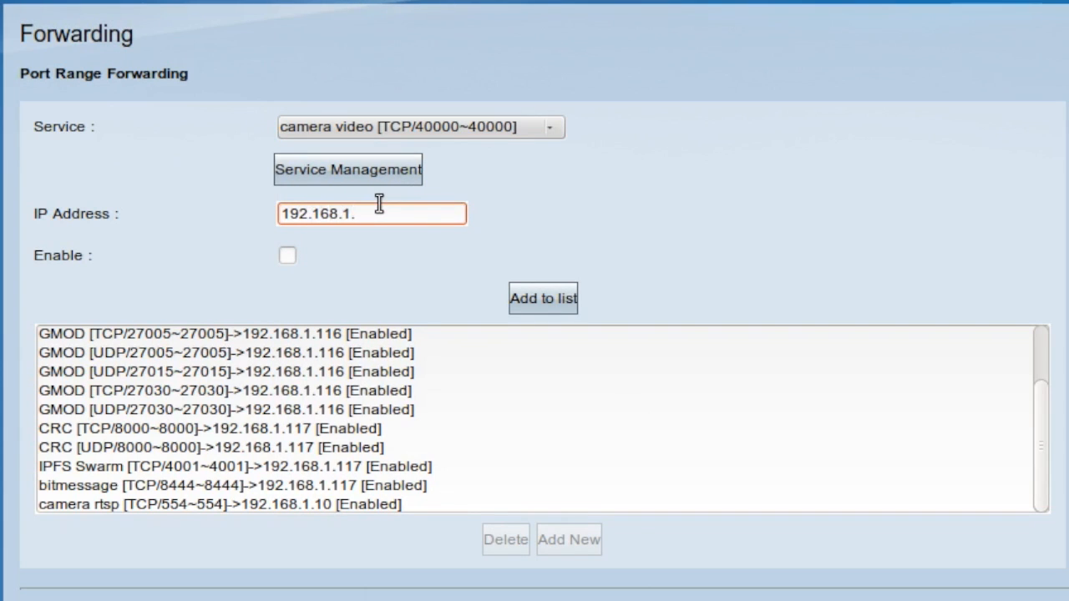
pyautogui.click(287, 256)
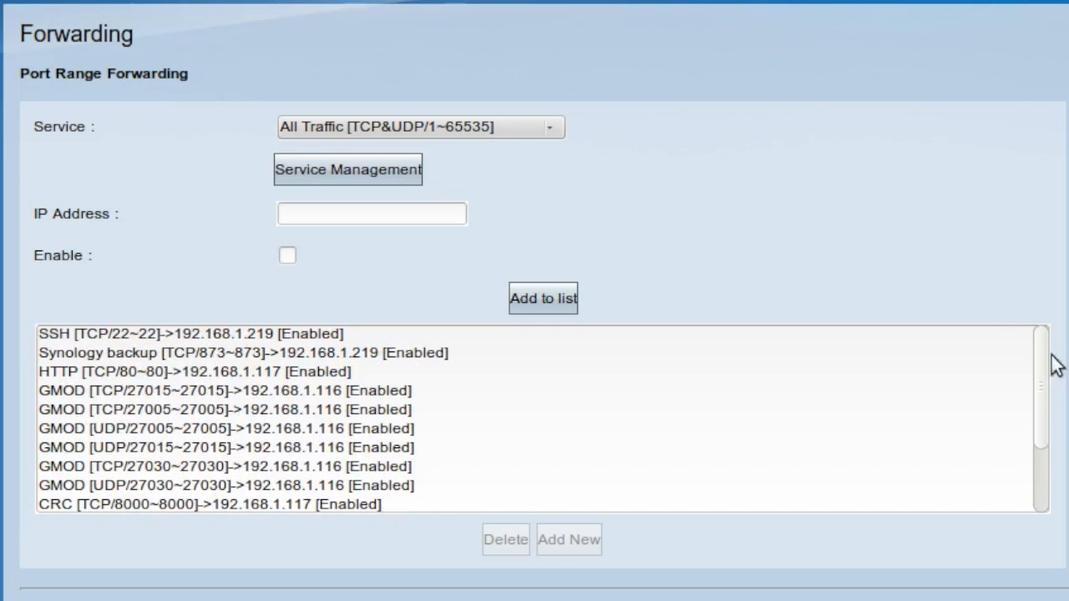
pyautogui.scroll(-3)
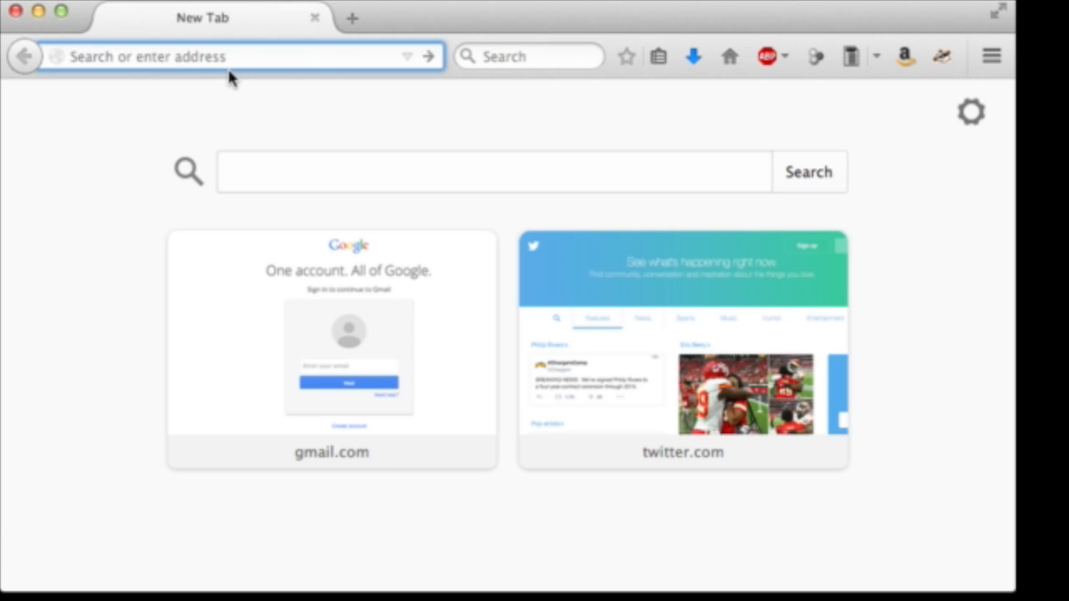
# Step: Go to yougetsignal.com and bring up the What Is My IP Address tool
pyautogui.click(125, 57)
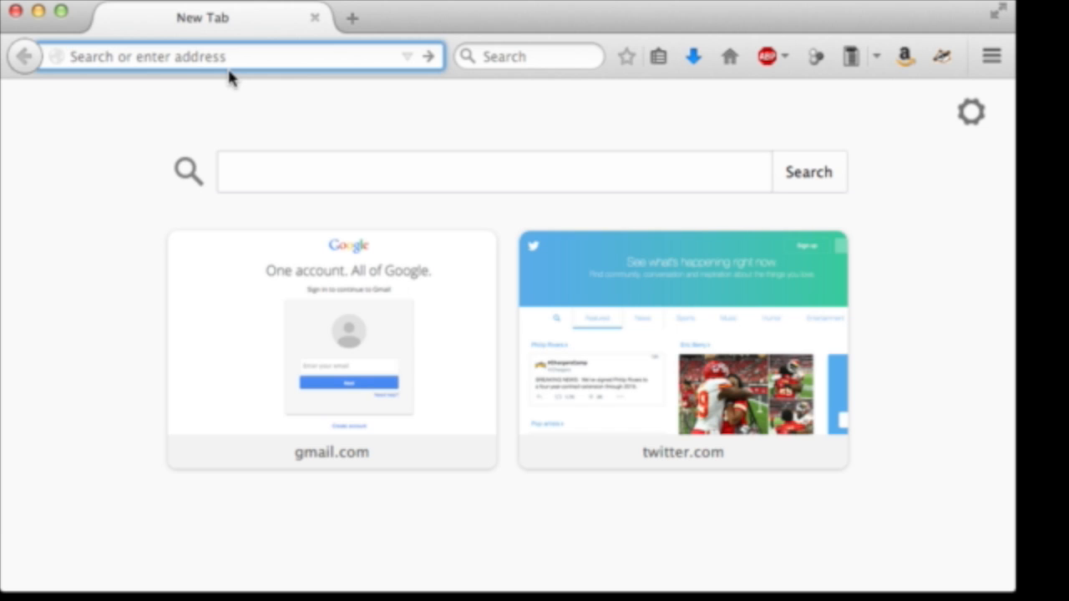
pyautogui.write('yougetsignal.com/')
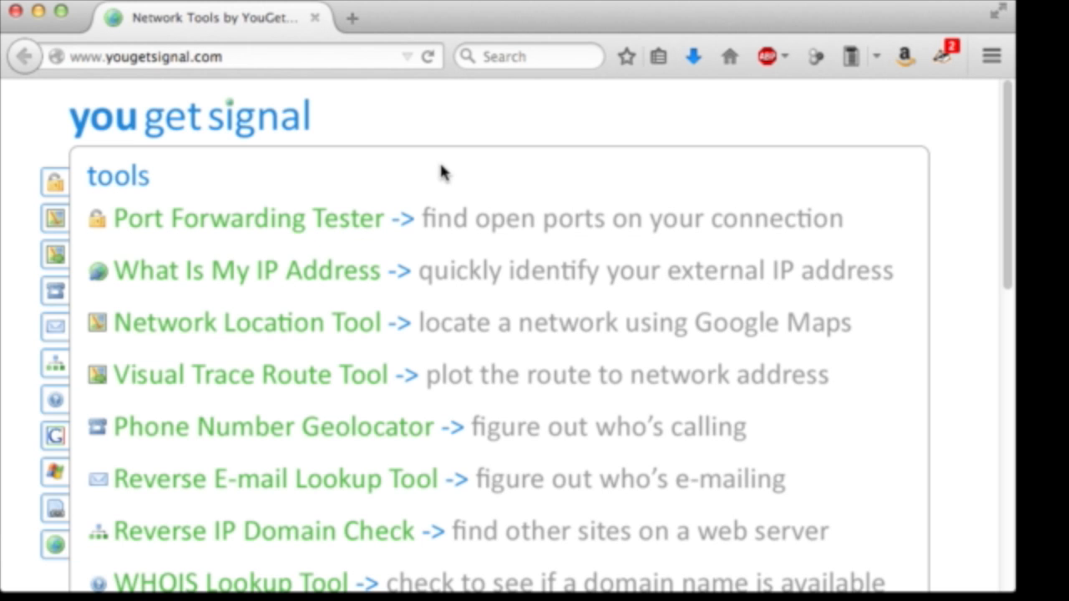
pyautogui.moveTo(376, 349)
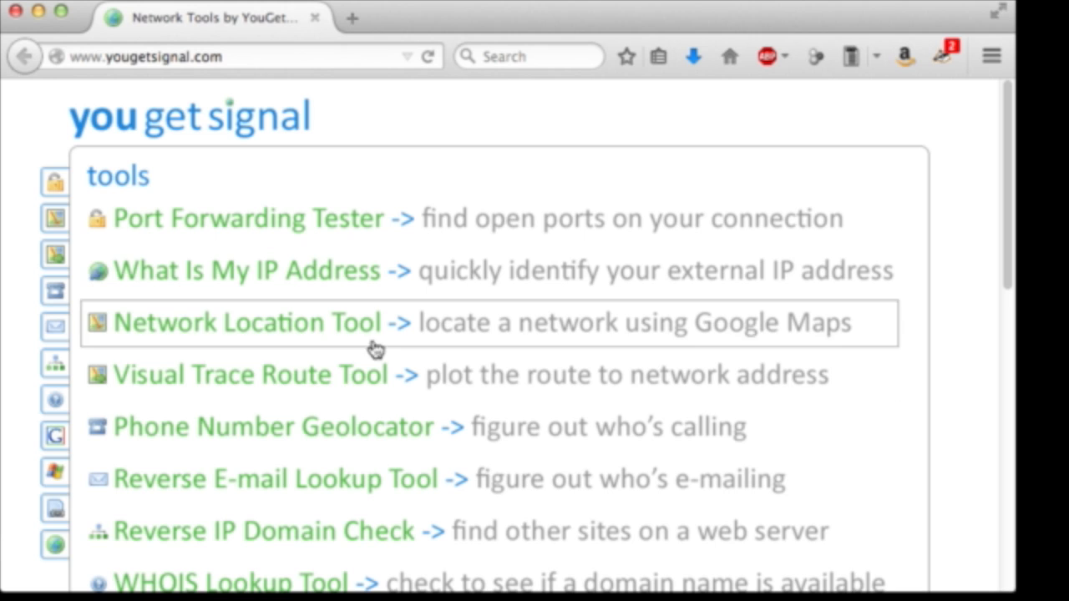
pyautogui.click(243, 271)
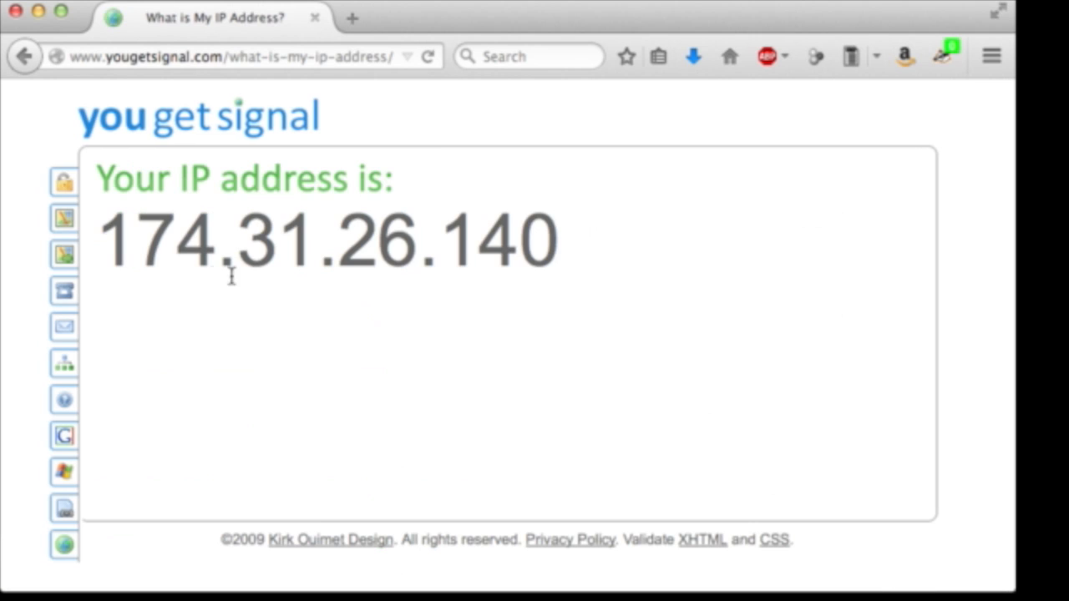
pyautogui.moveTo(588, 426)
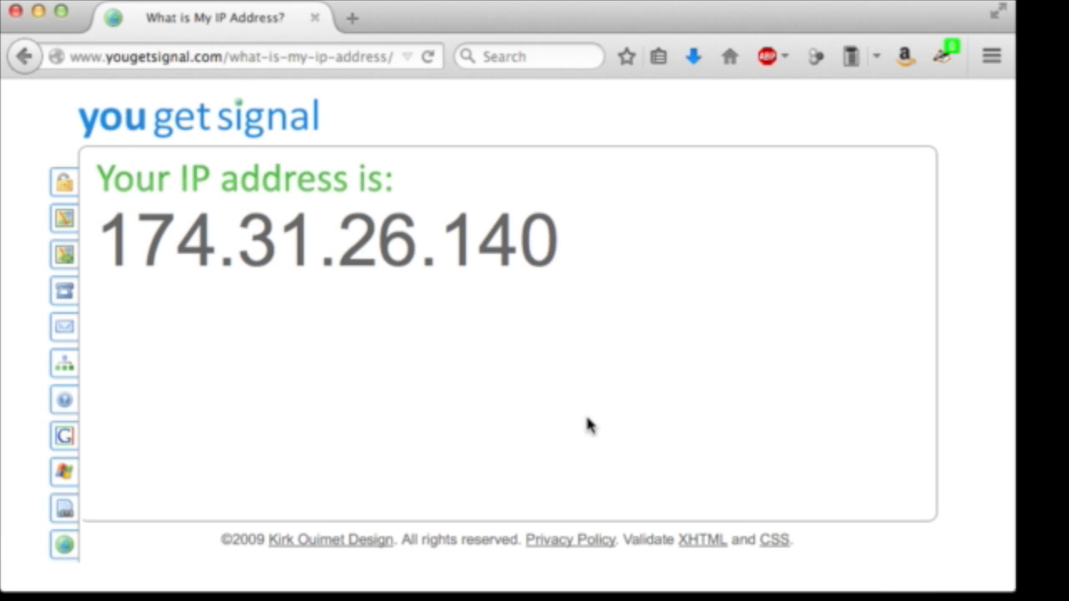
pyautogui.moveTo(124, 301)
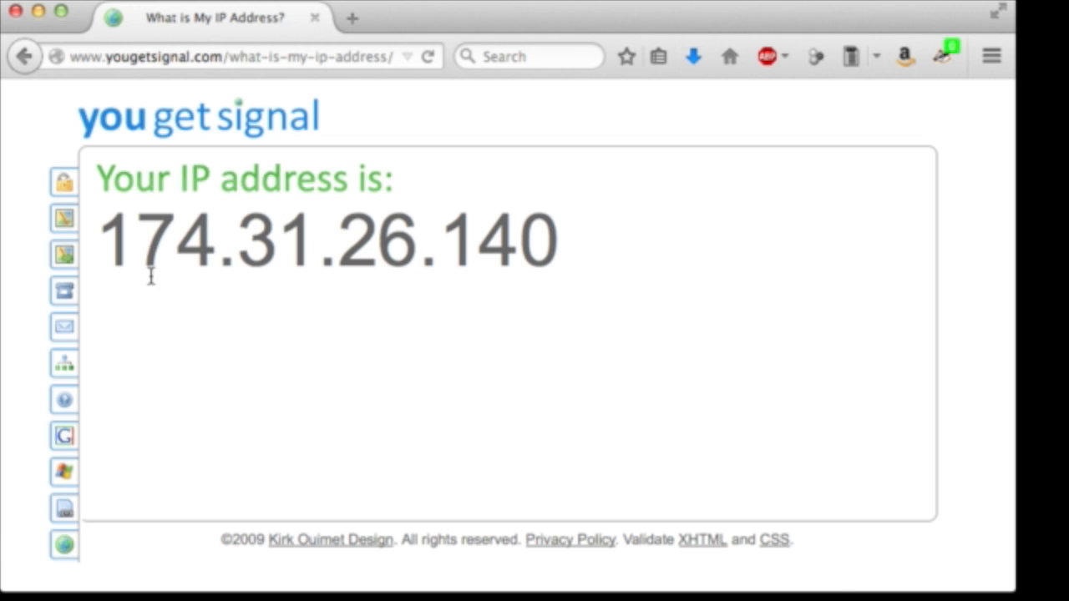
pyautogui.moveTo(364, 272)
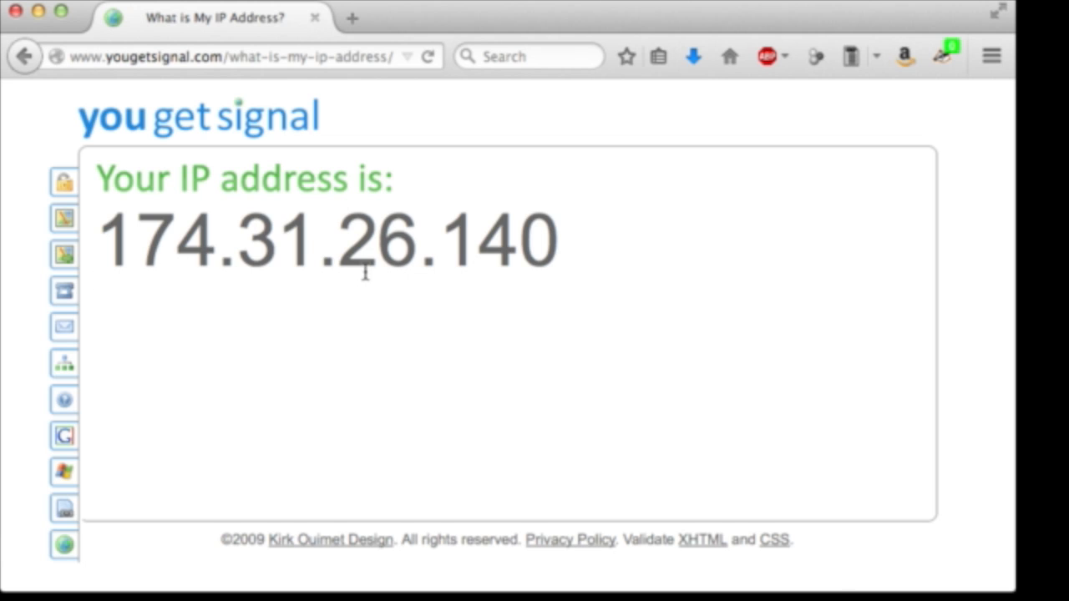
pyautogui.moveTo(327, 389)
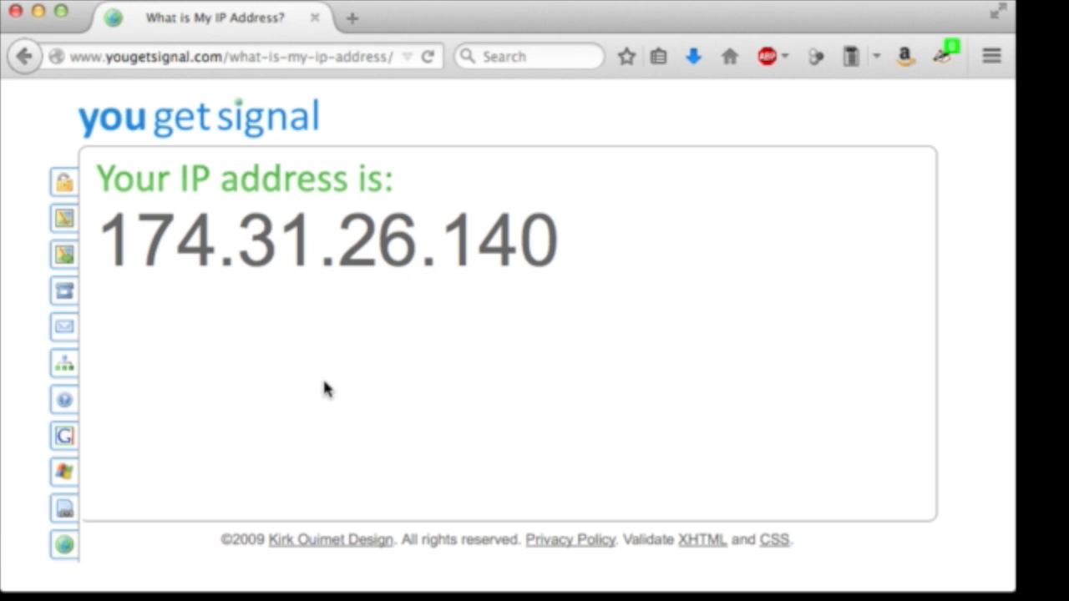
pyautogui.moveTo(154, 482)
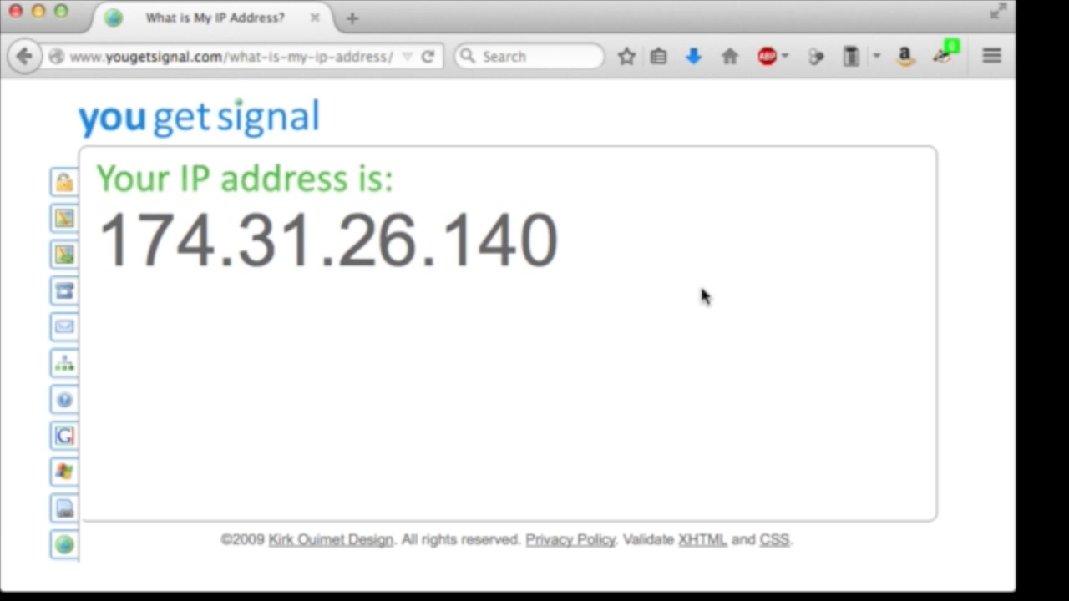
pyautogui.moveTo(358, 352)
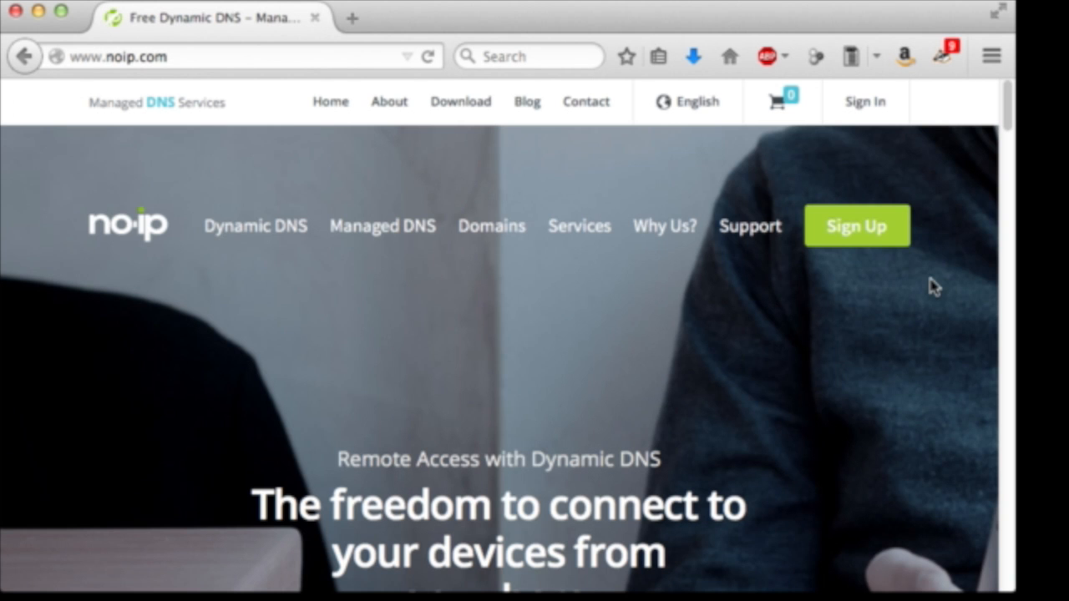
# Step: Sign in to the No-IP account and start adding a new host from the members portal
pyautogui.scroll(-3)
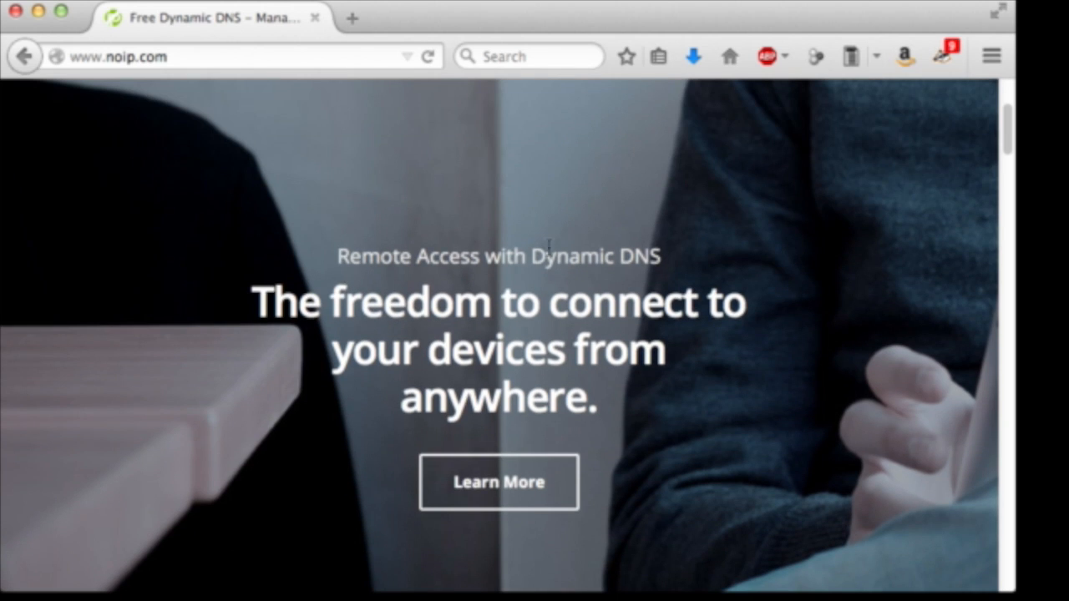
pyautogui.moveTo(927, 368)
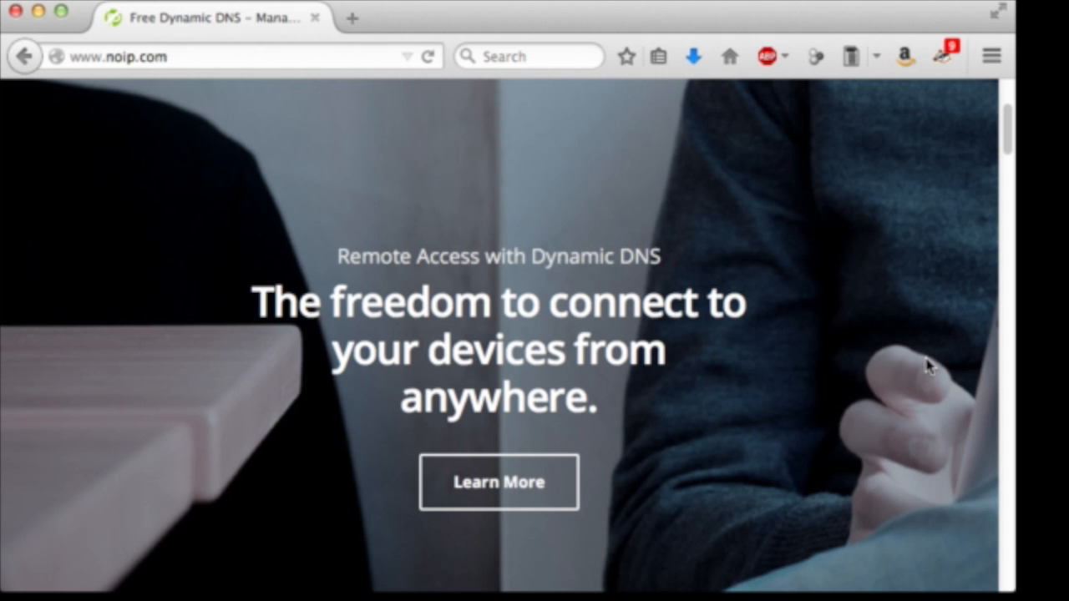
pyautogui.scroll(3)
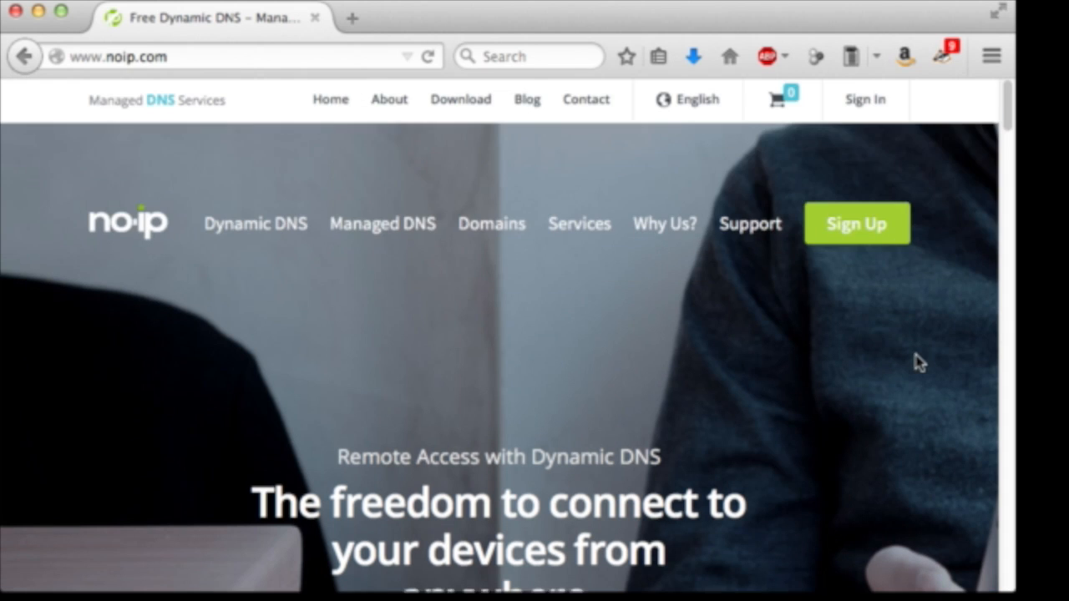
pyautogui.click(865, 99)
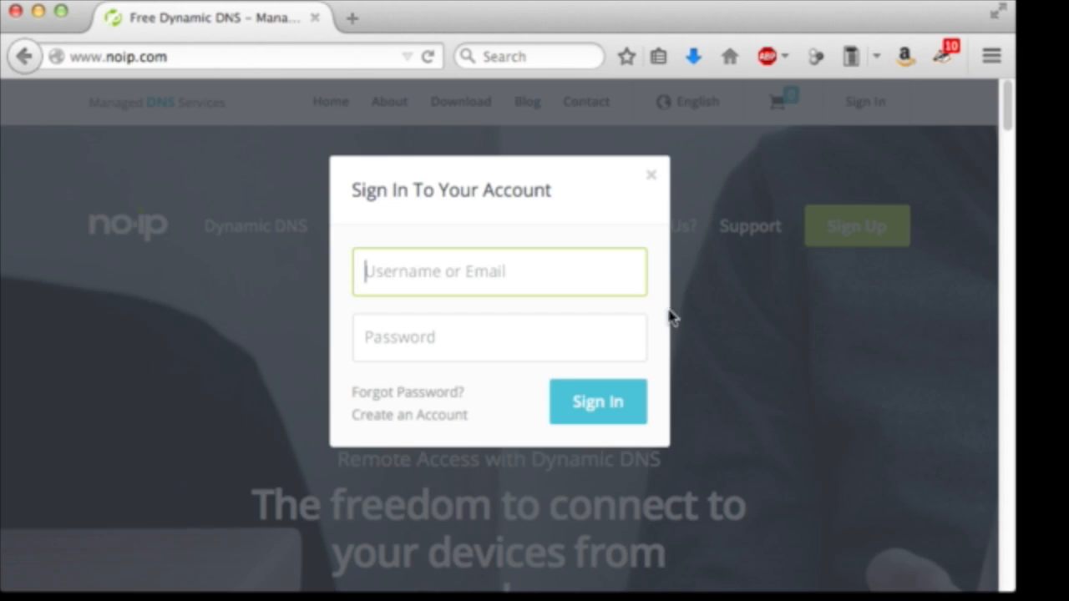
pyautogui.click(598, 401)
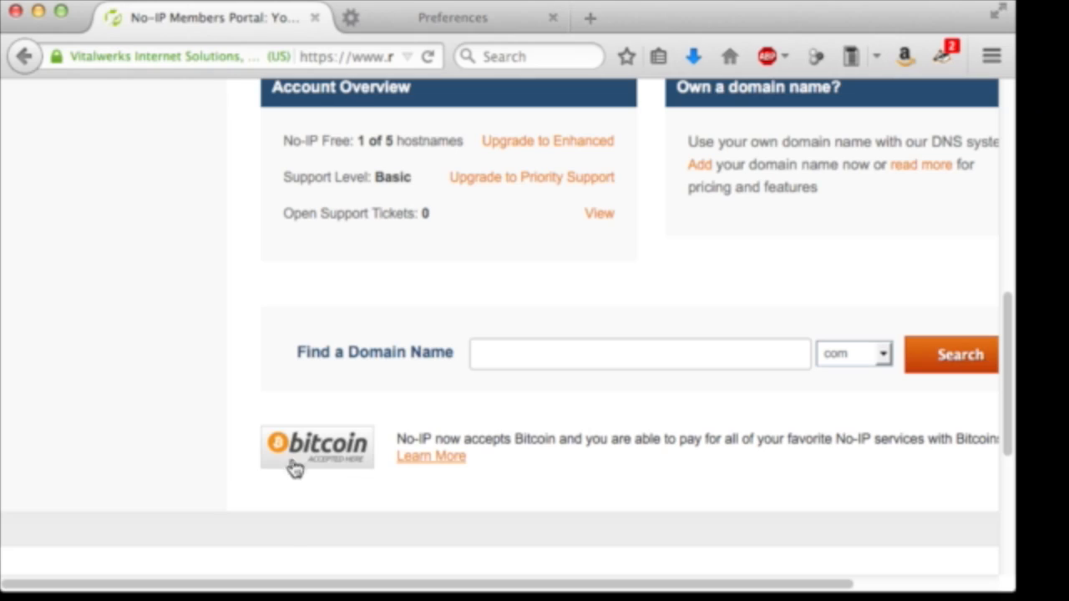
pyautogui.scroll(3)
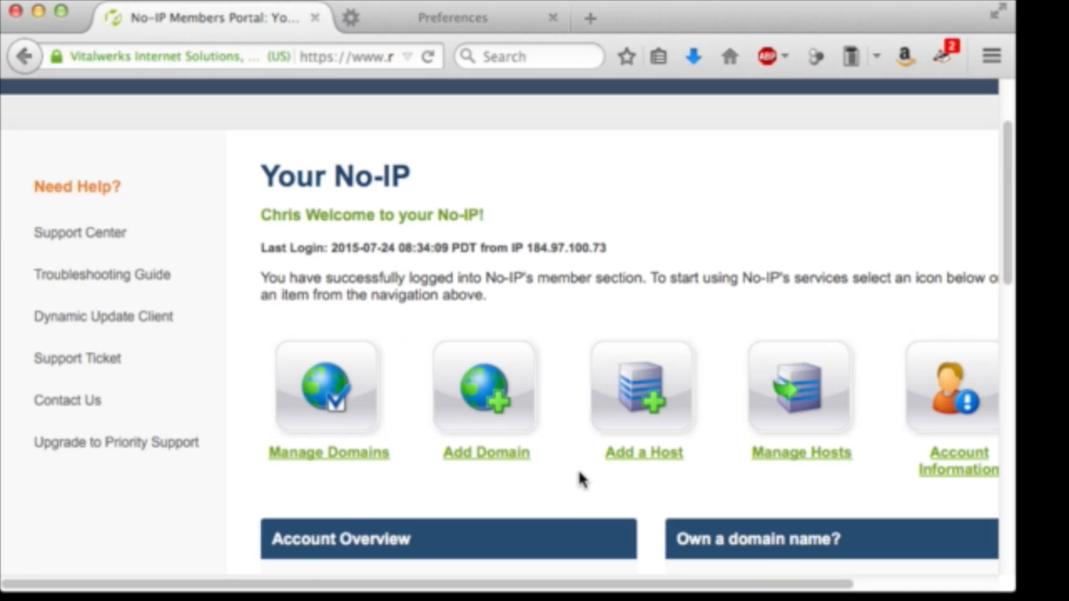
pyautogui.moveTo(703, 504)
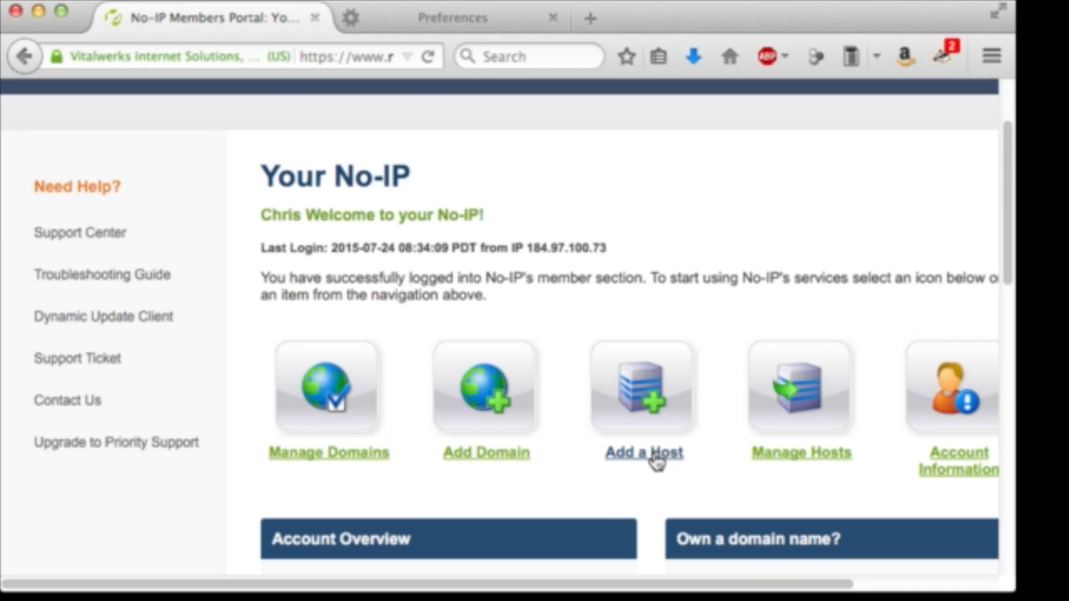
pyautogui.click(643, 384)
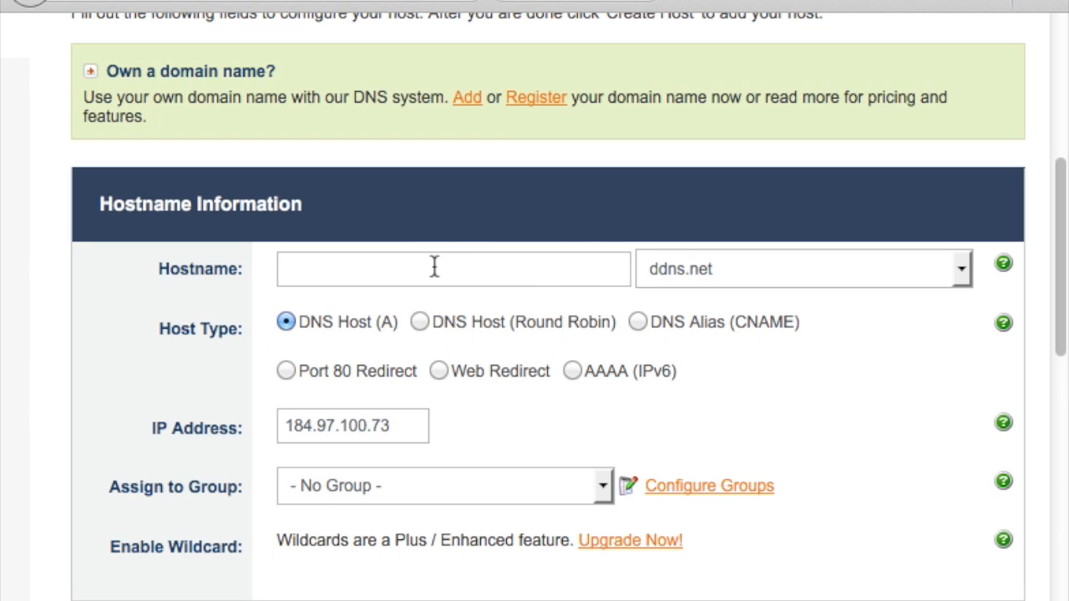
pyautogui.write('chrissescamnetwork')
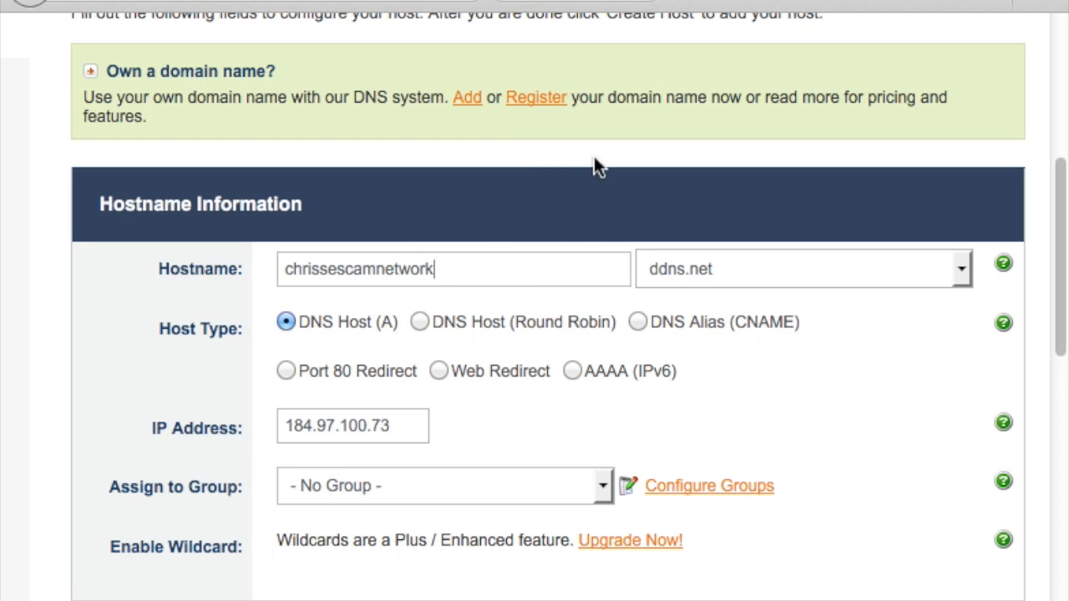
pyautogui.click(958, 267)
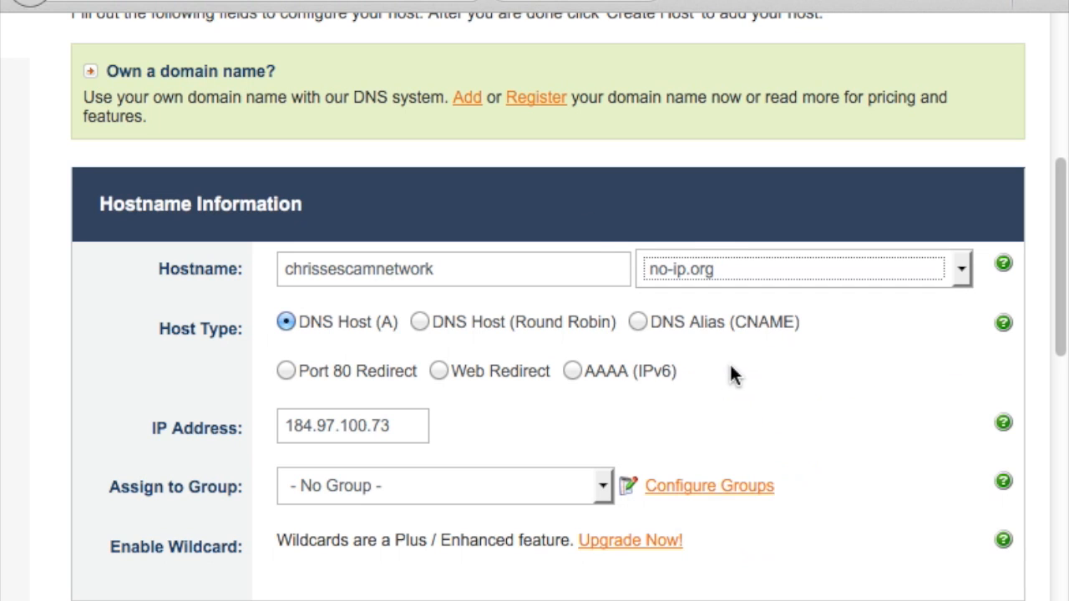
pyautogui.moveTo(733, 316)
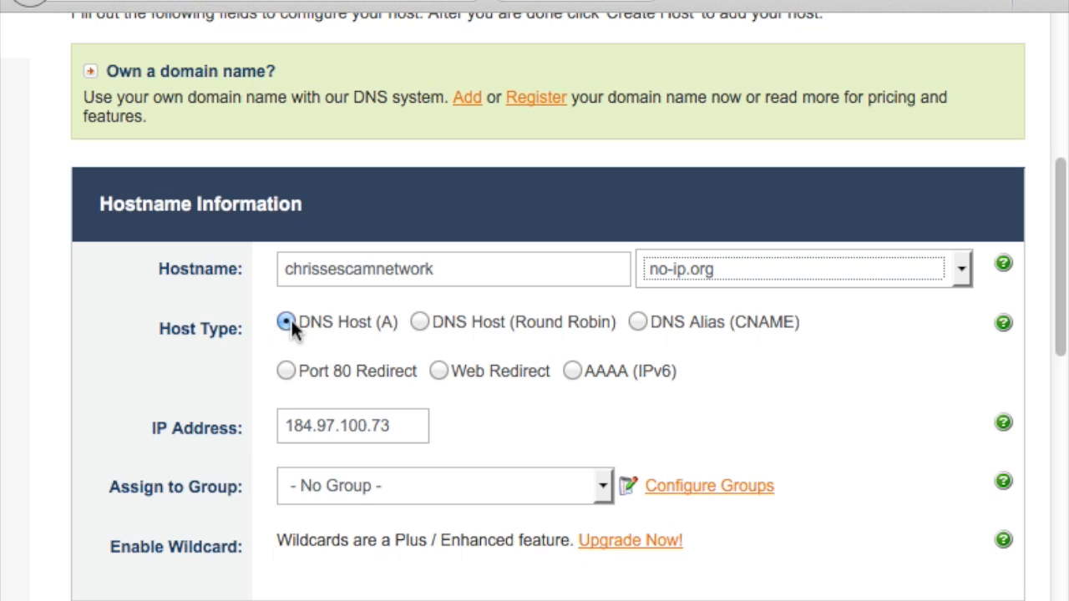
pyautogui.moveTo(388, 331)
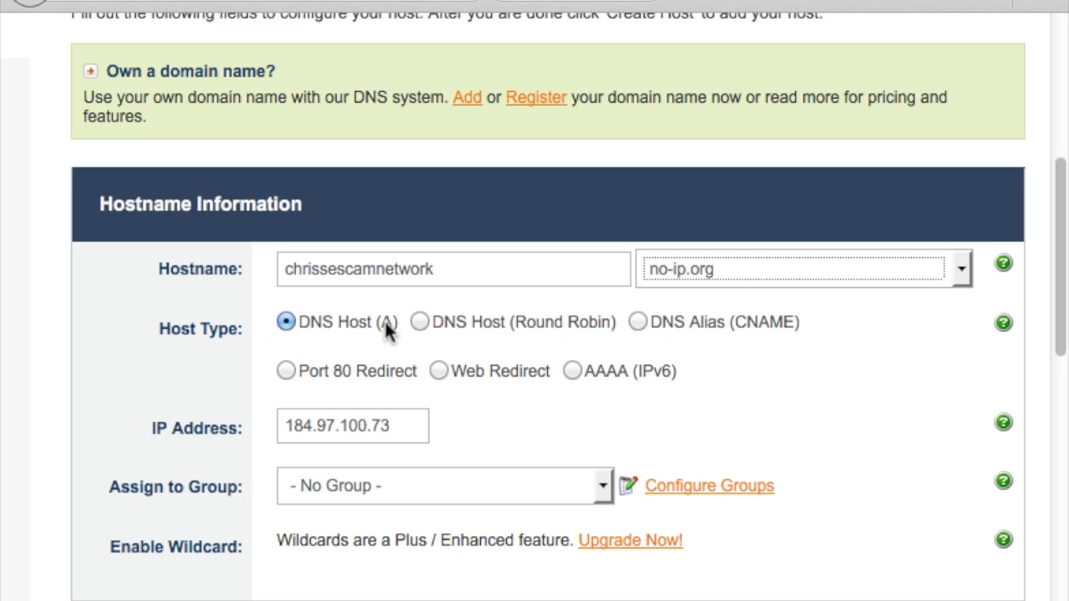
pyautogui.scroll(-3)
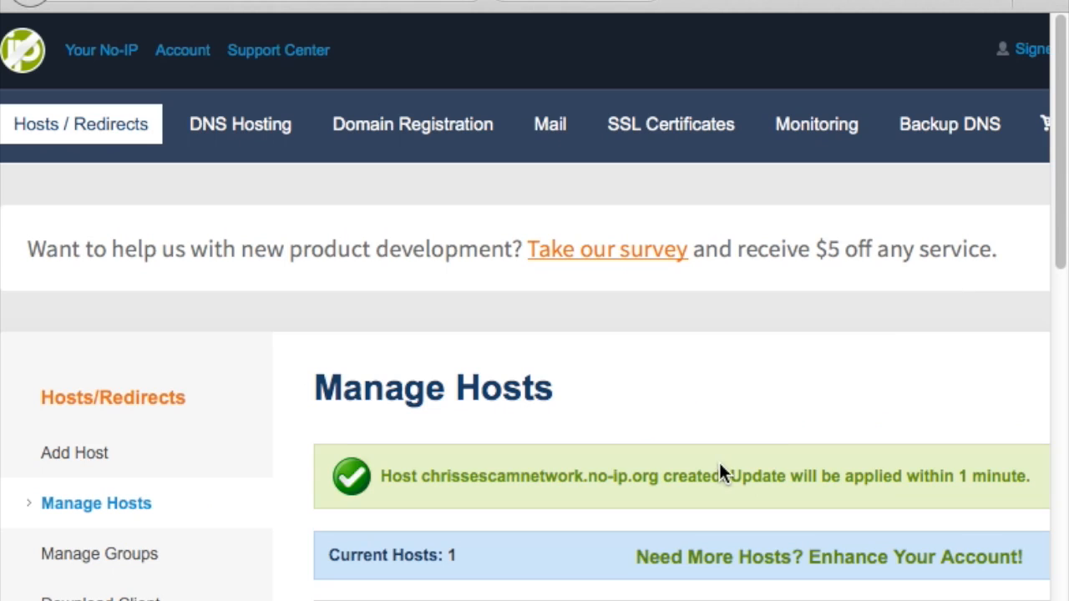
pyautogui.scroll(-3)
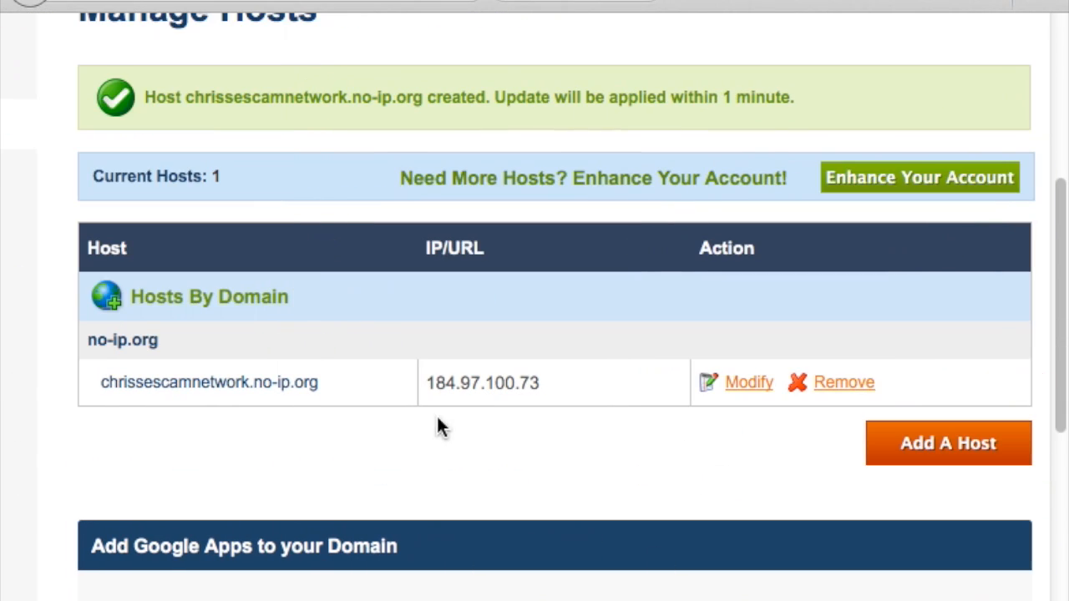
pyautogui.moveTo(547, 394)
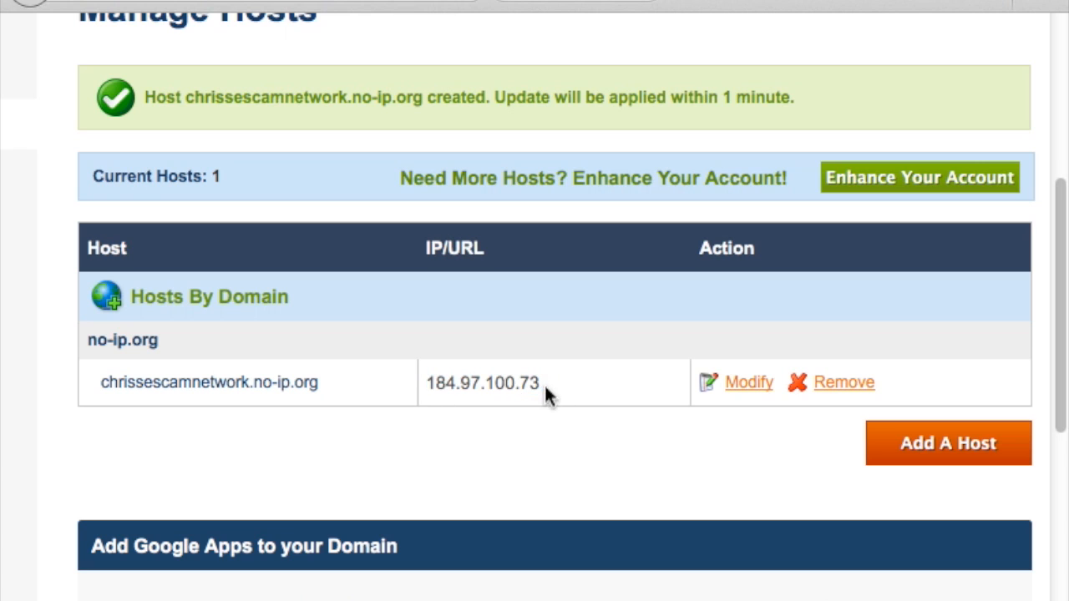
pyautogui.moveTo(501, 505)
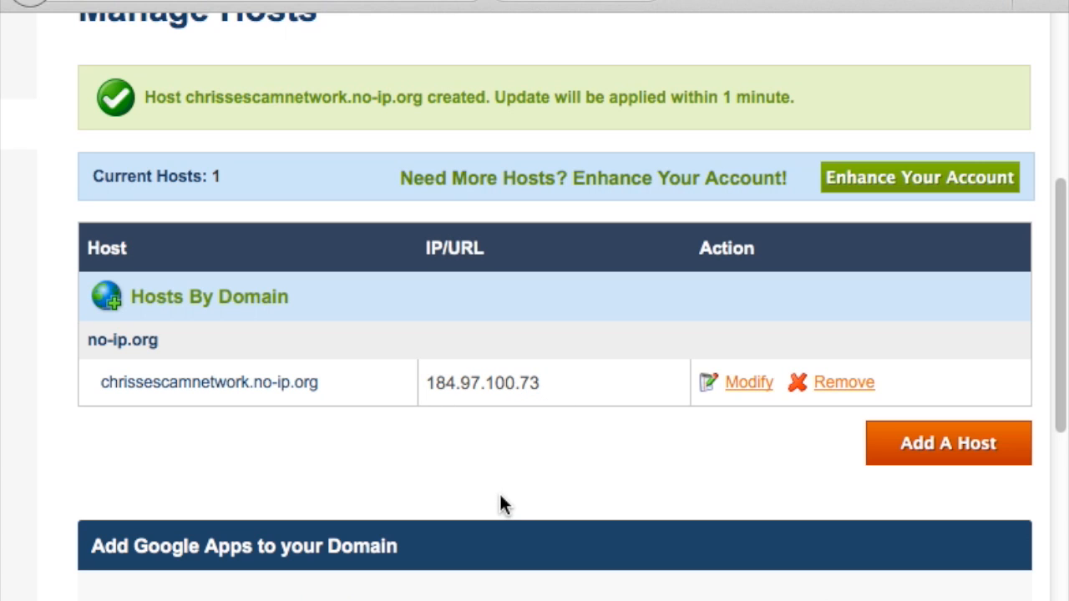
pyautogui.moveTo(574, 401)
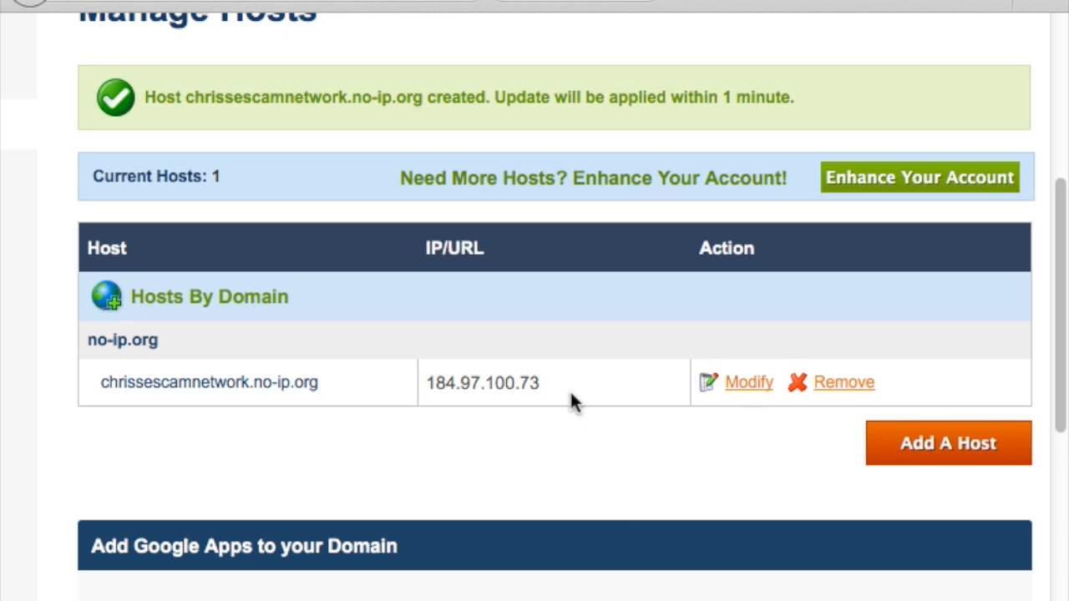
pyautogui.moveTo(488, 471)
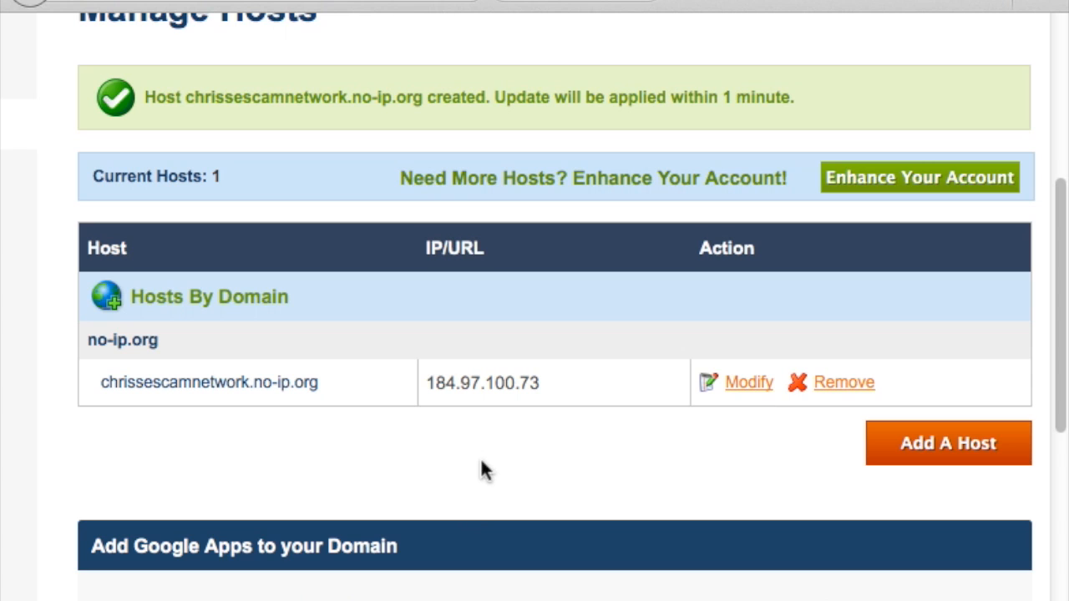
pyautogui.moveTo(538, 411)
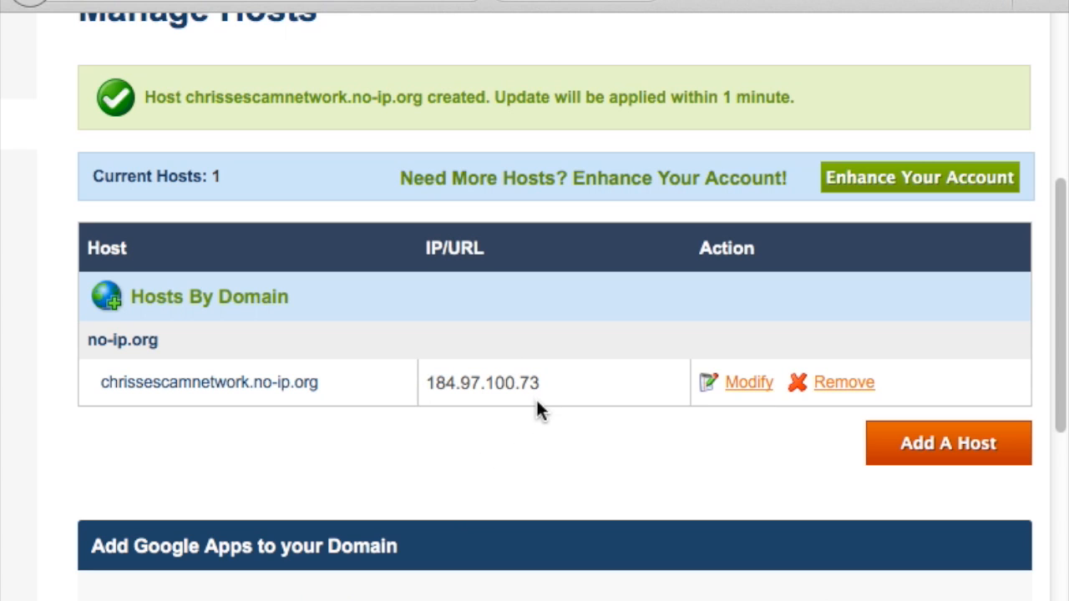
pyautogui.moveTo(517, 424)
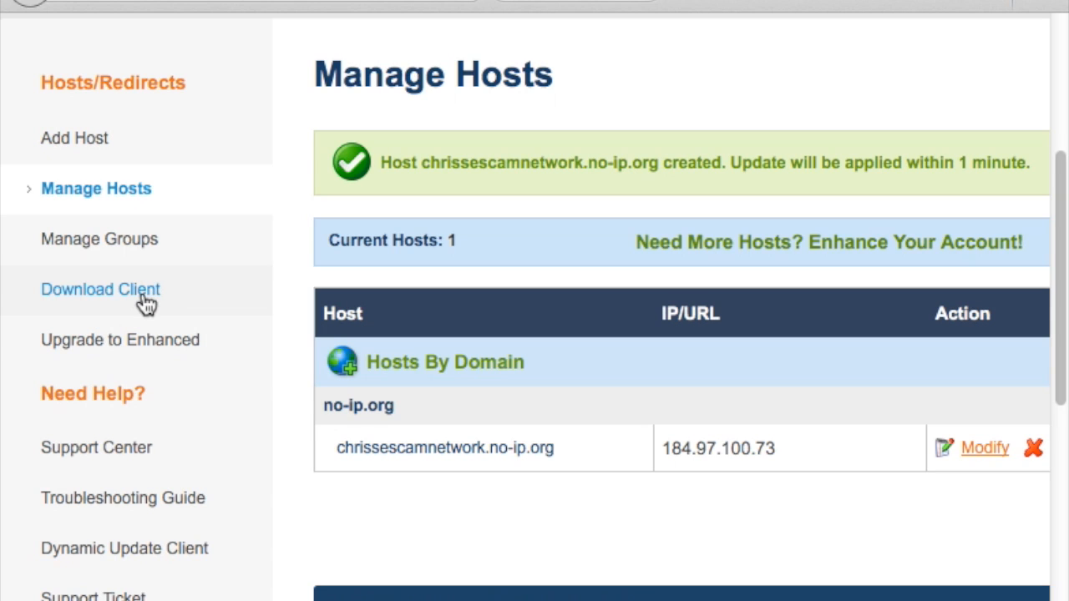
pyautogui.moveTo(99, 309)
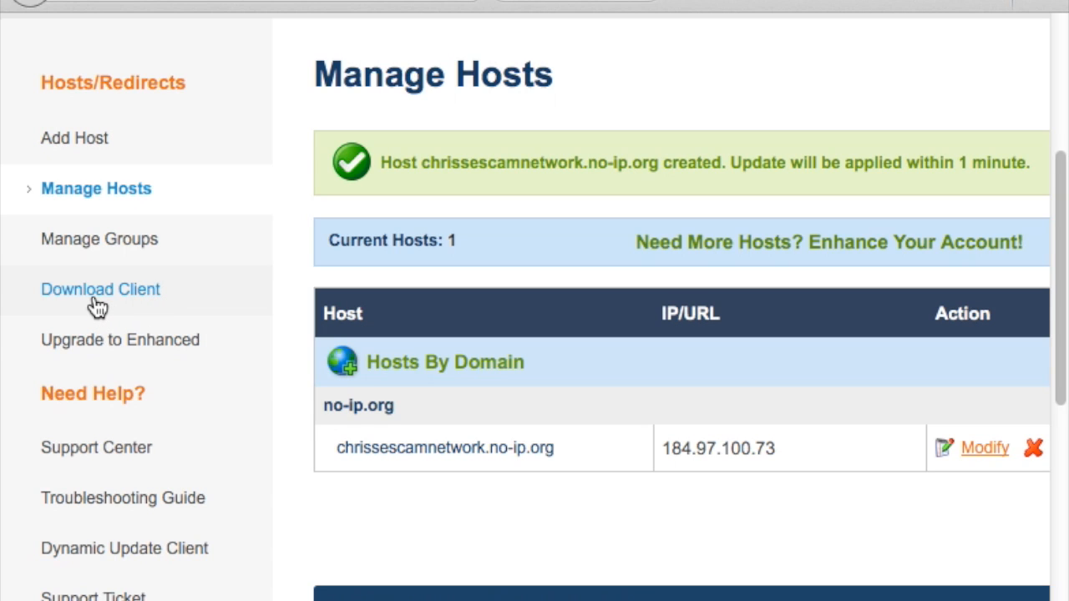
pyautogui.moveTo(297, 299)
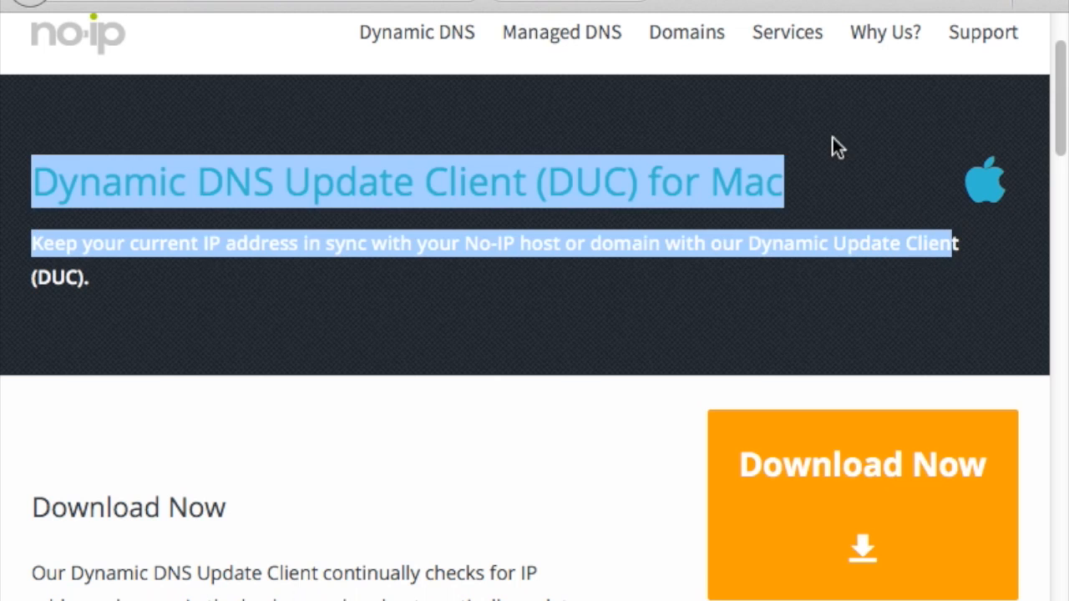
# Step: Download the Mac Dynamic Update Client, mount its disk image and accept the license
pyautogui.click(861, 465)
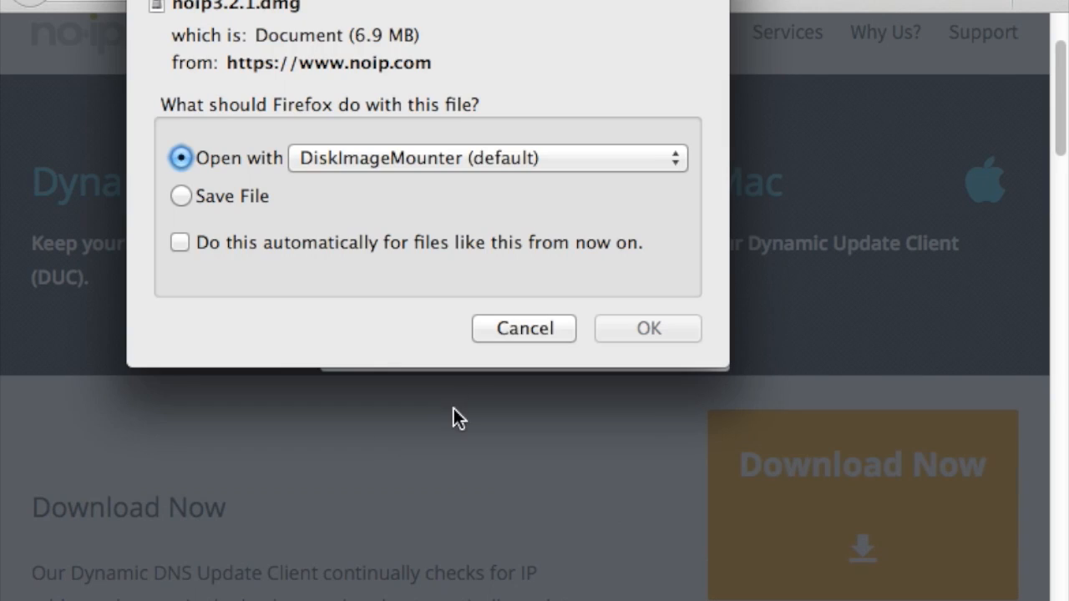
pyautogui.click(648, 327)
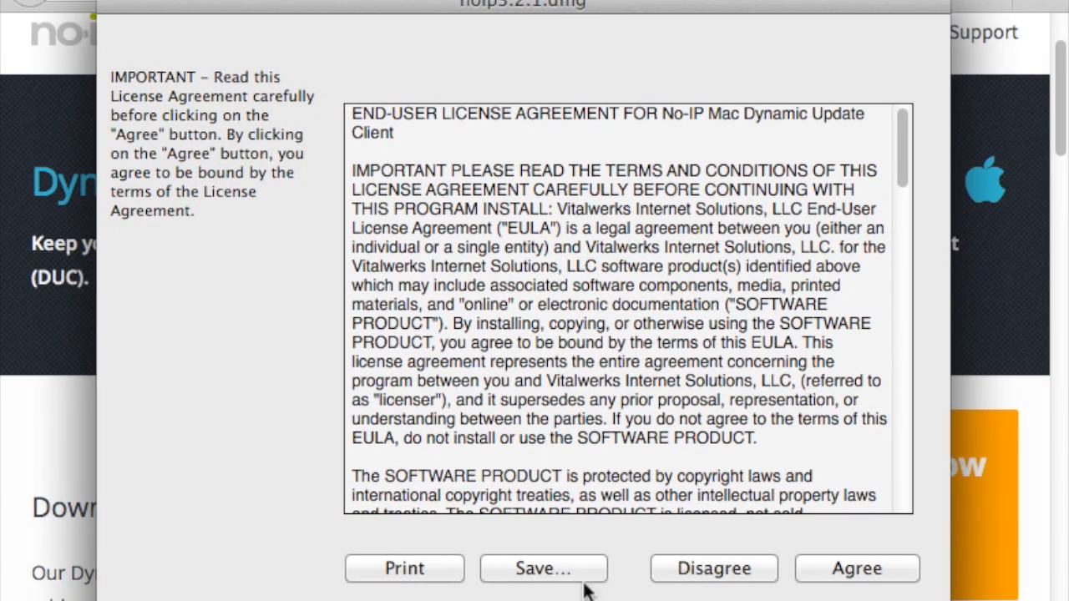
pyautogui.click(855, 567)
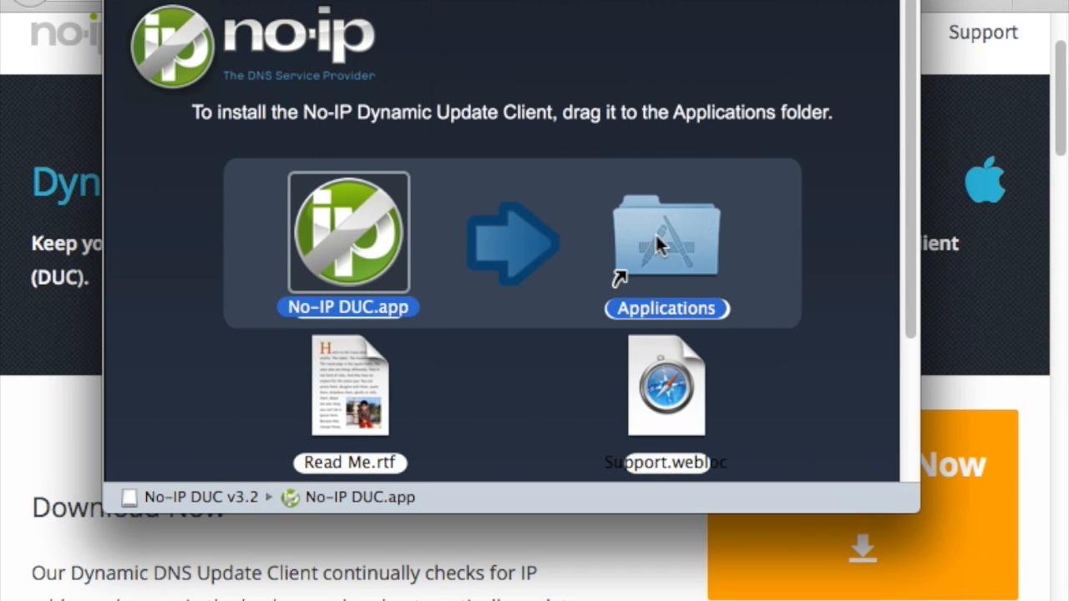
pyautogui.moveTo(778, 215)
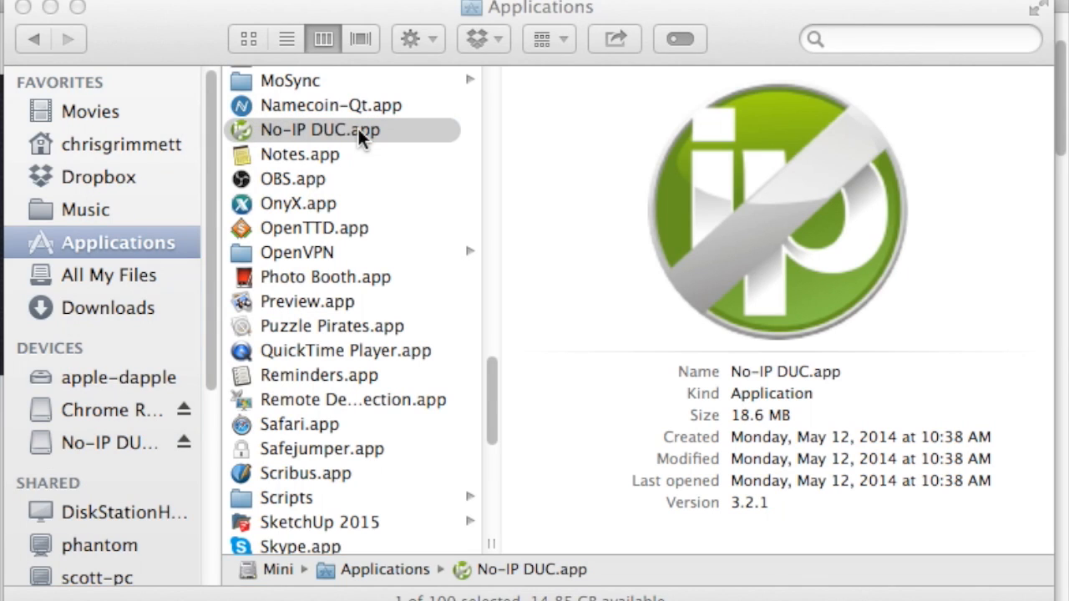
# Step: Enable Automatically Start at Login in No-IP DUC preferences and view the Daemon settings
pyautogui.doubleClick(321, 130)
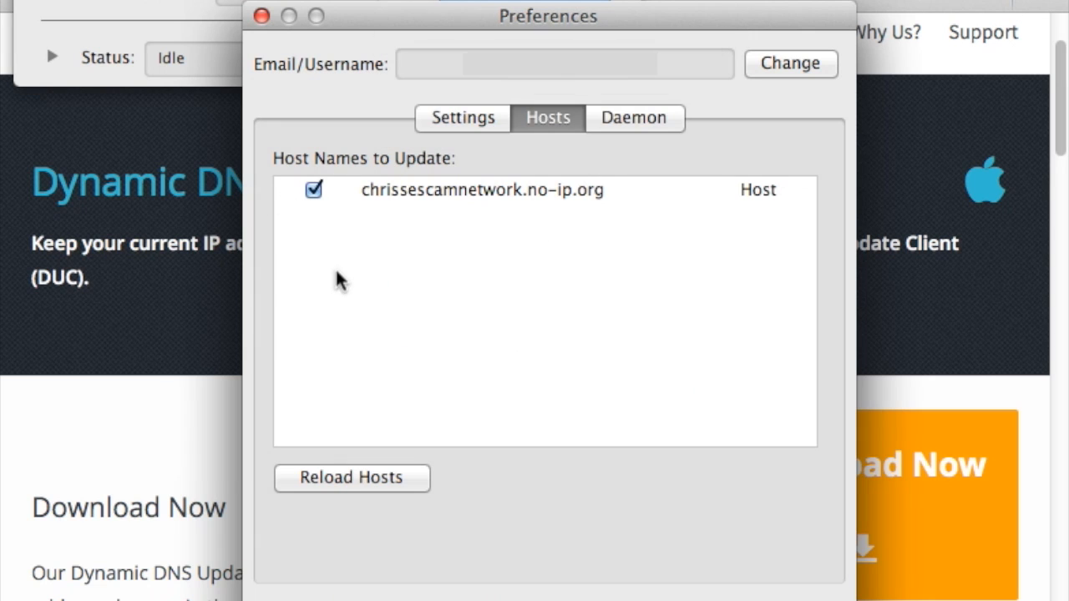
pyautogui.click(461, 117)
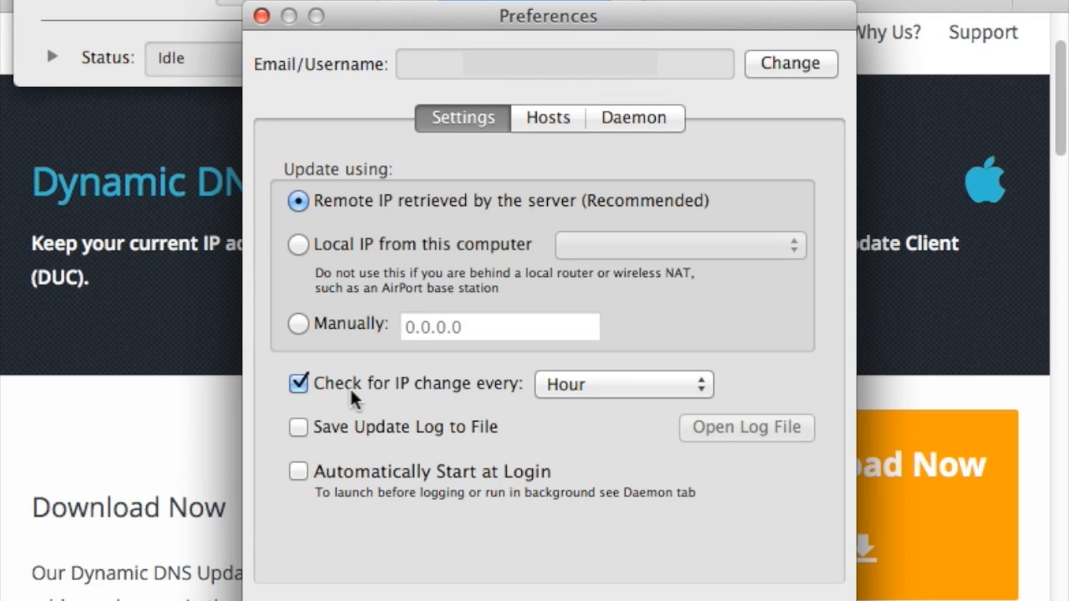
pyautogui.moveTo(409, 394)
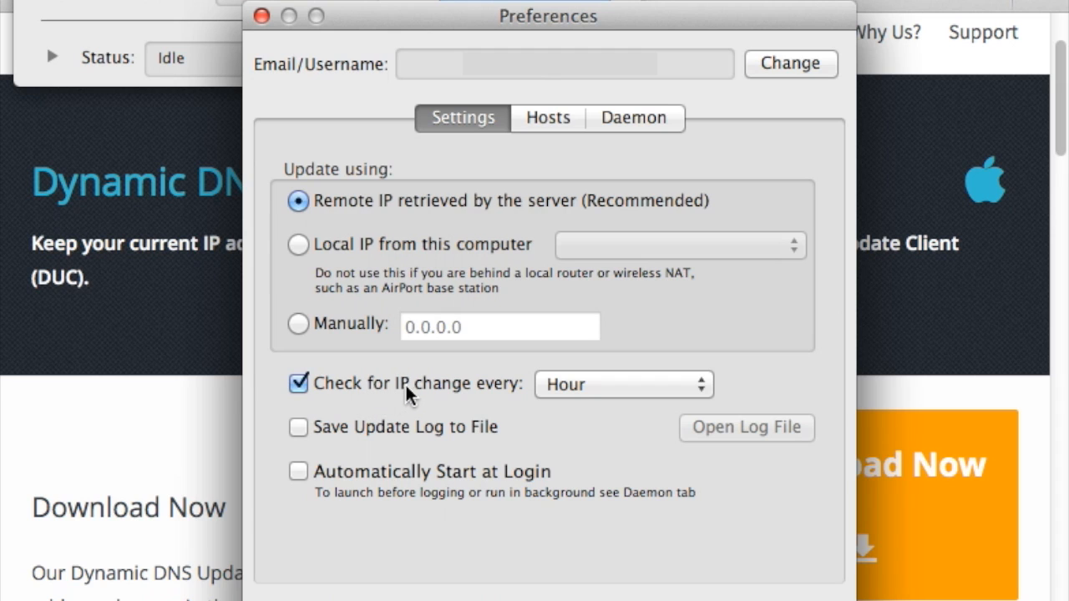
pyautogui.moveTo(588, 395)
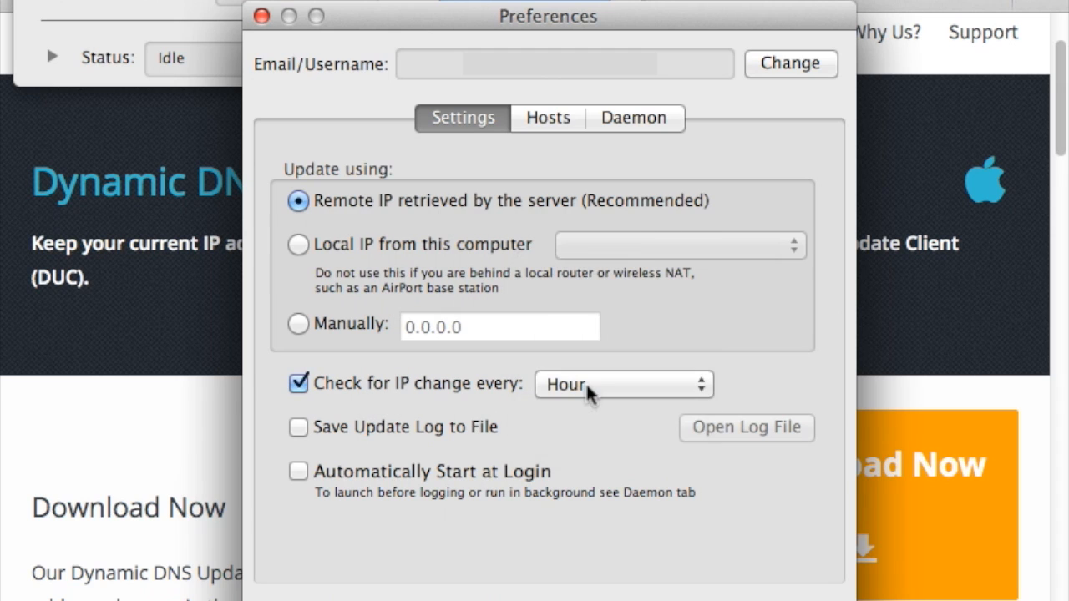
pyautogui.moveTo(425, 417)
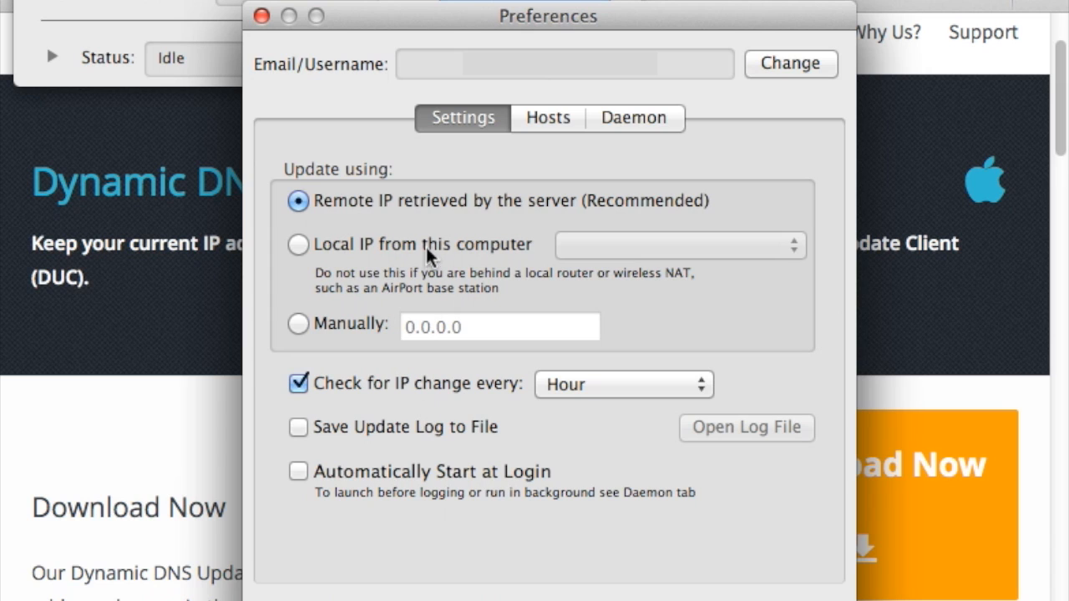
pyautogui.moveTo(377, 331)
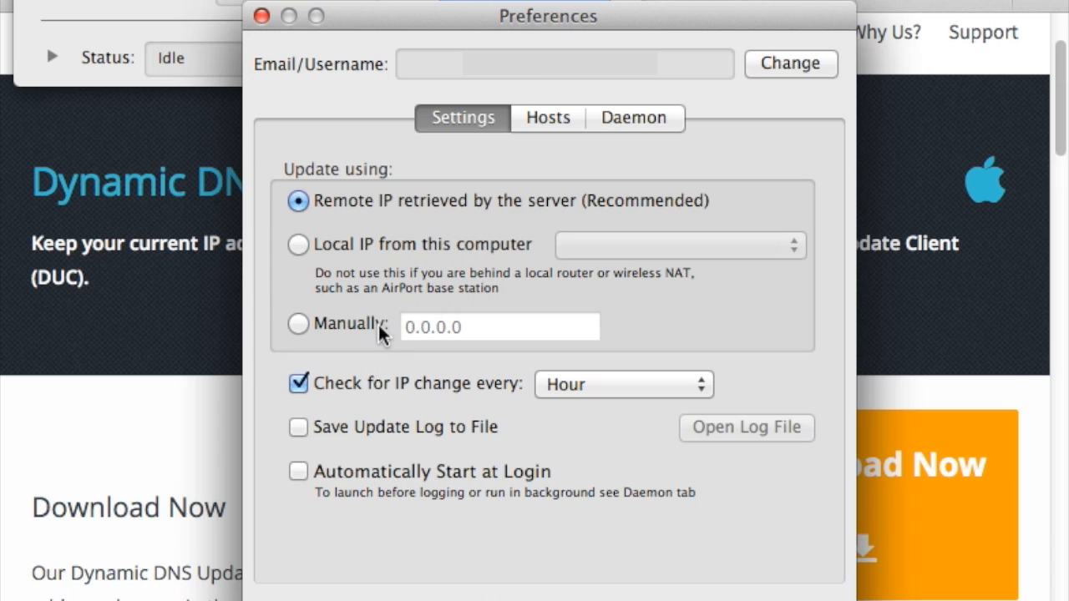
pyautogui.moveTo(407, 234)
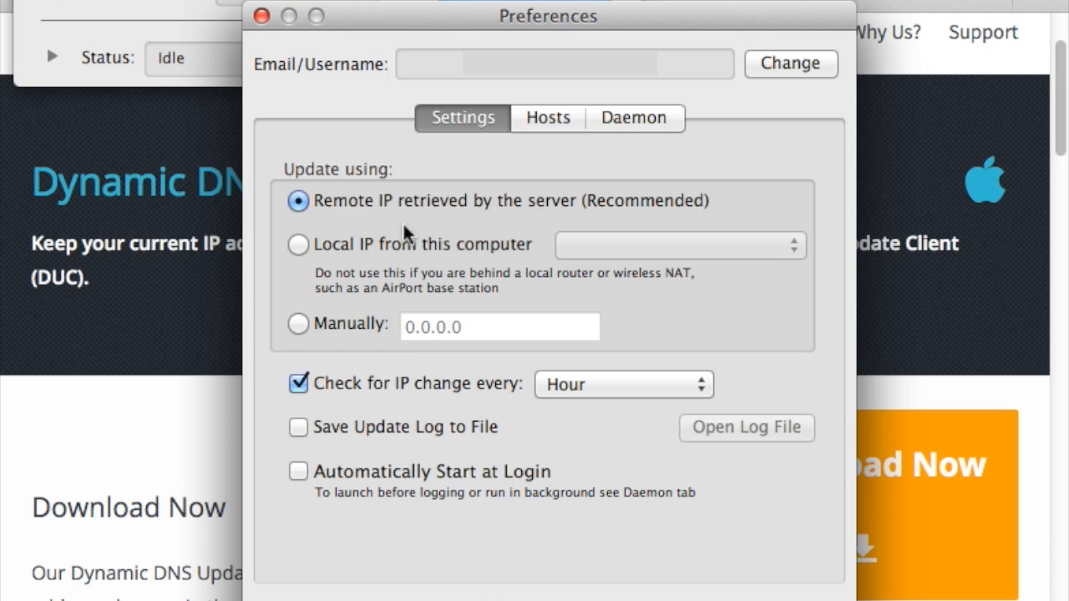
pyautogui.click(297, 471)
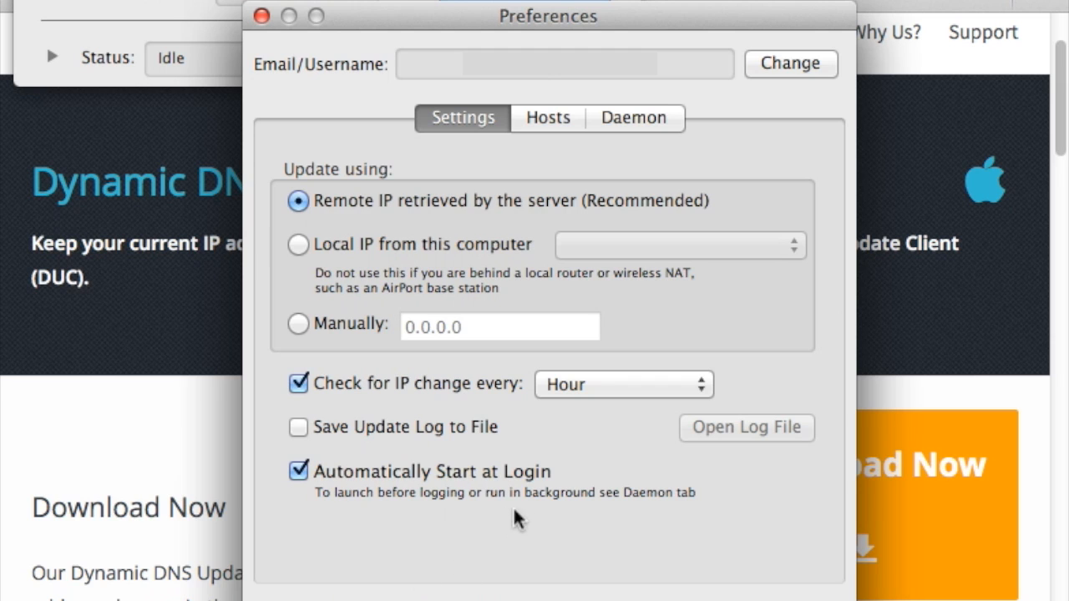
pyautogui.click(633, 117)
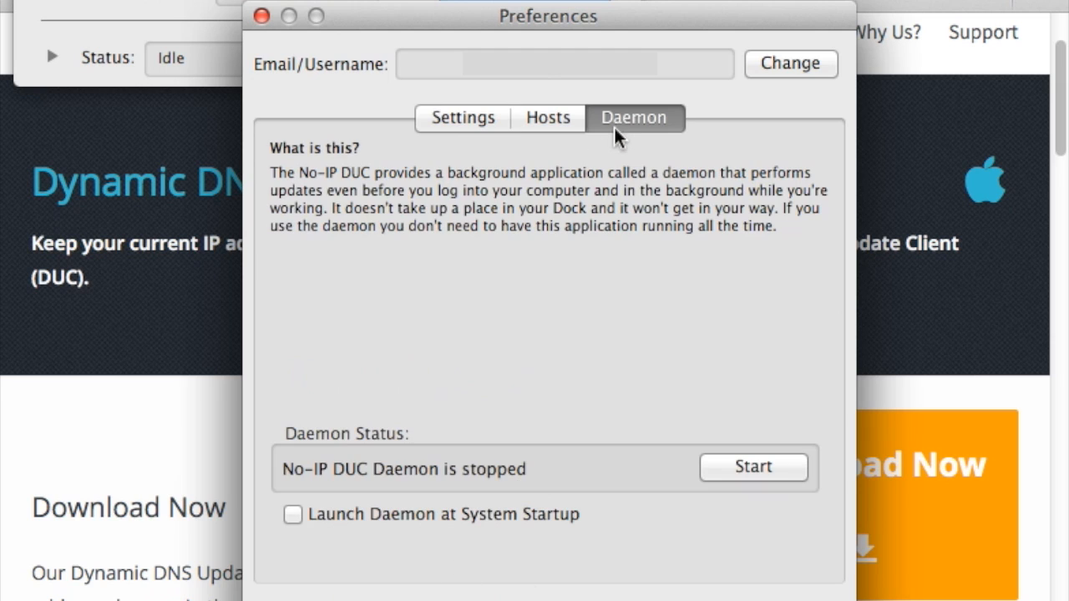
pyautogui.moveTo(759, 488)
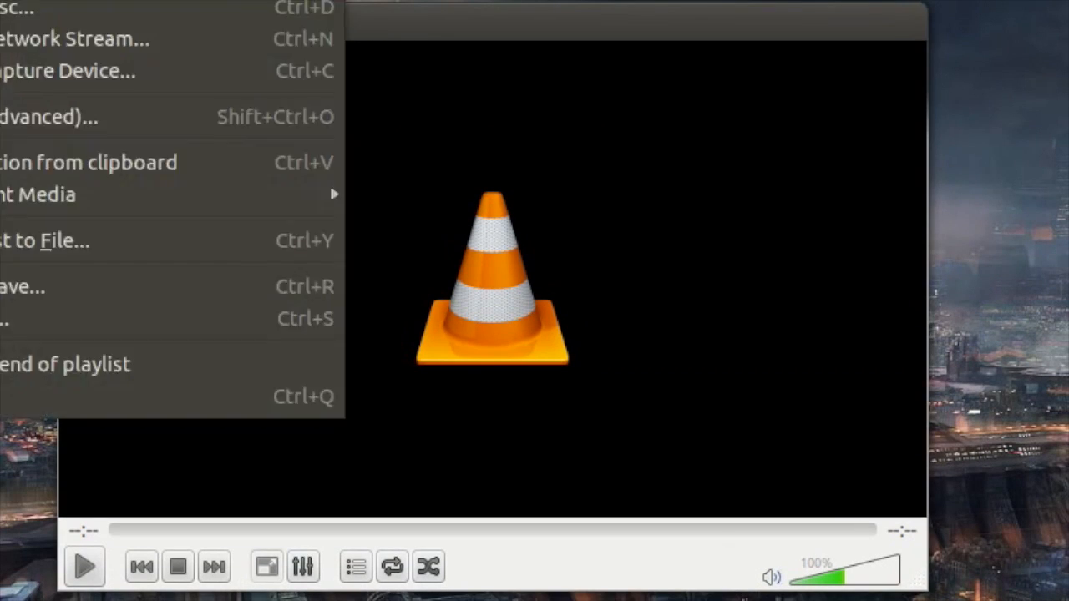
pyautogui.click(324, 91)
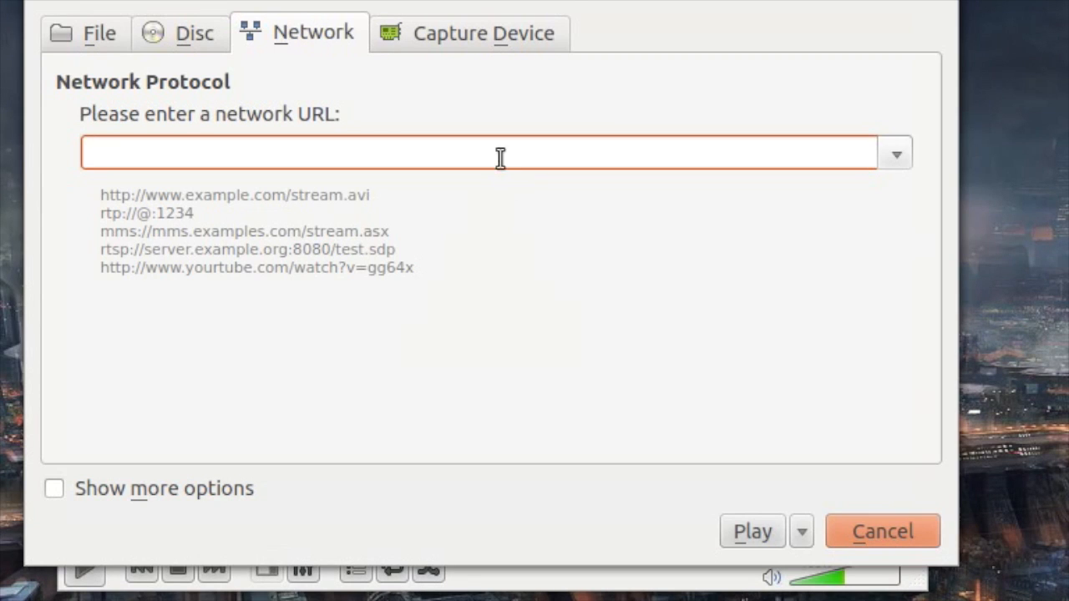
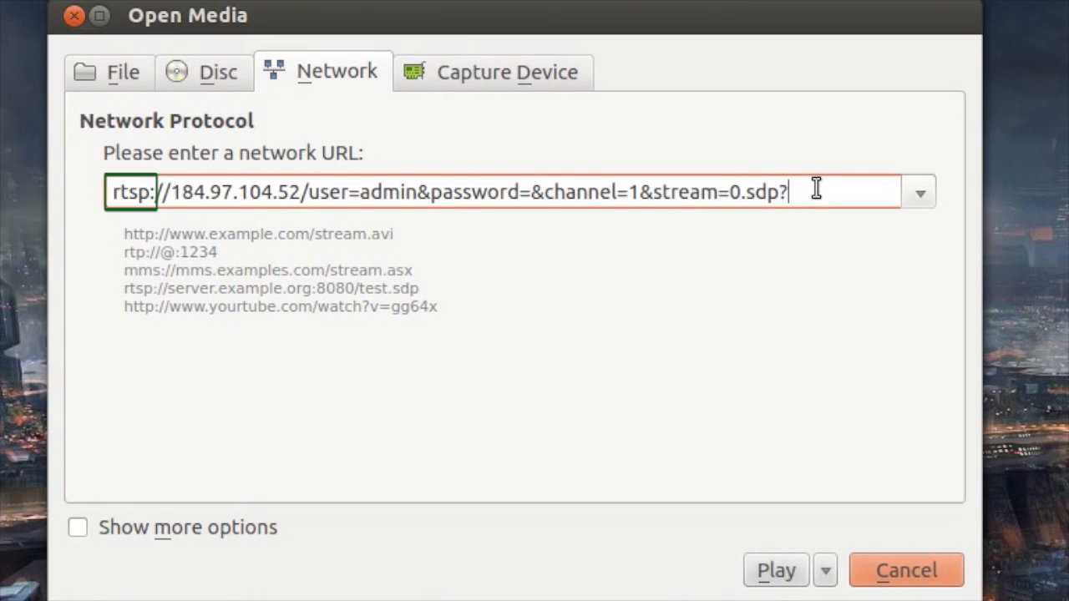
pyautogui.doubleClick(235, 191)
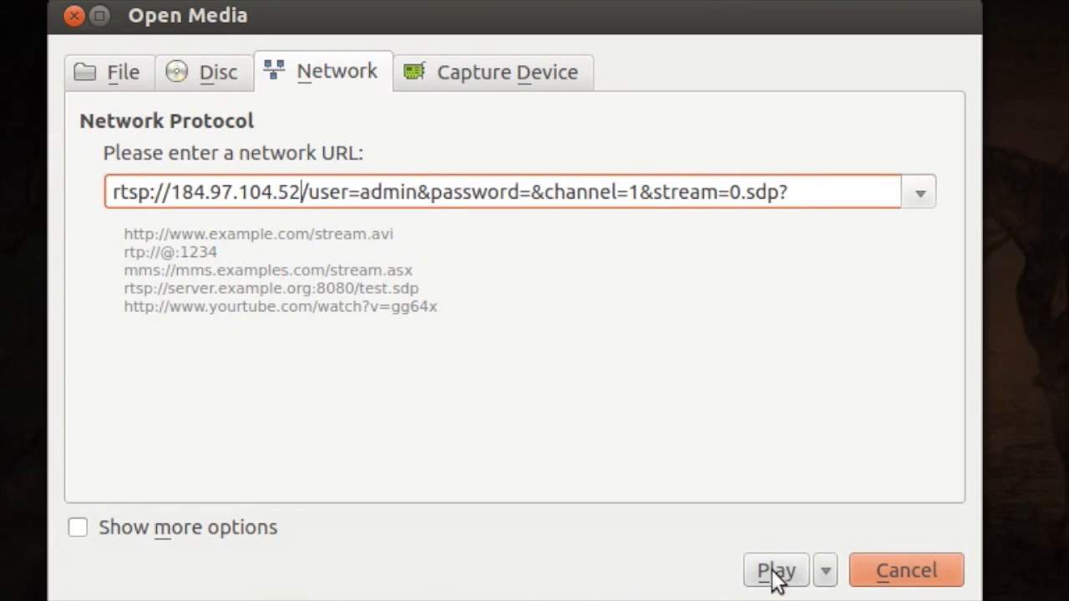
# Step: Play the stream at 184.97.104.52, retry with stream=1, then stop playback
pyautogui.click(775, 569)
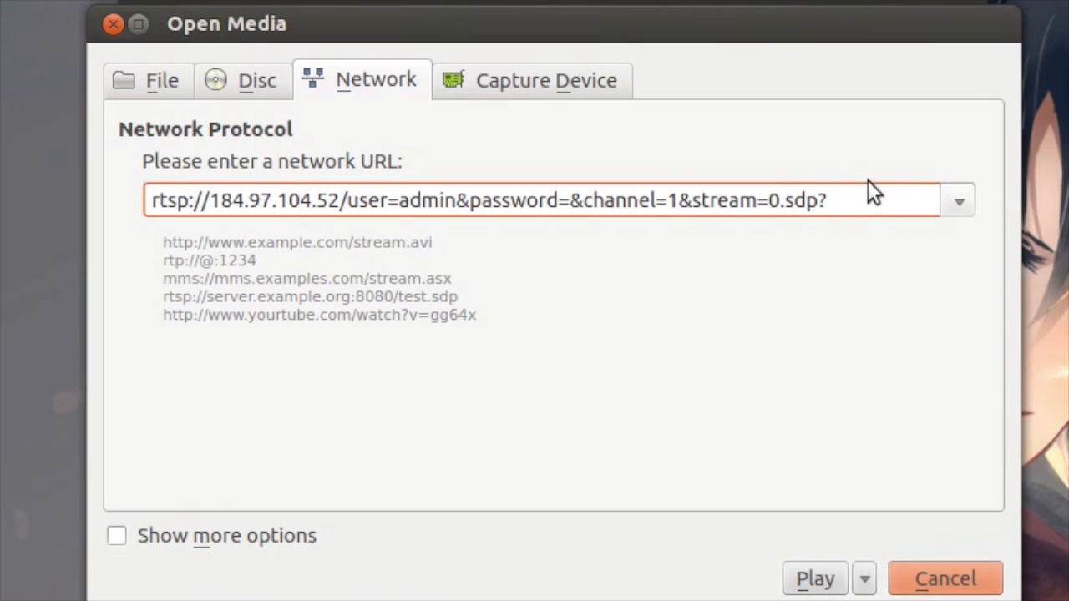
pyautogui.moveTo(871, 189)
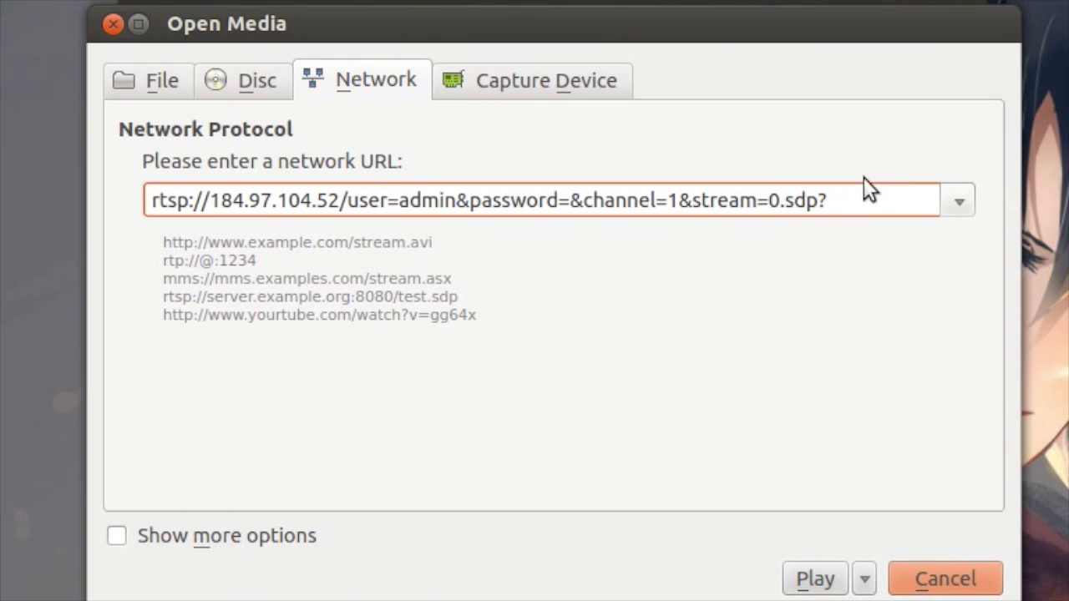
pyautogui.moveTo(810, 176)
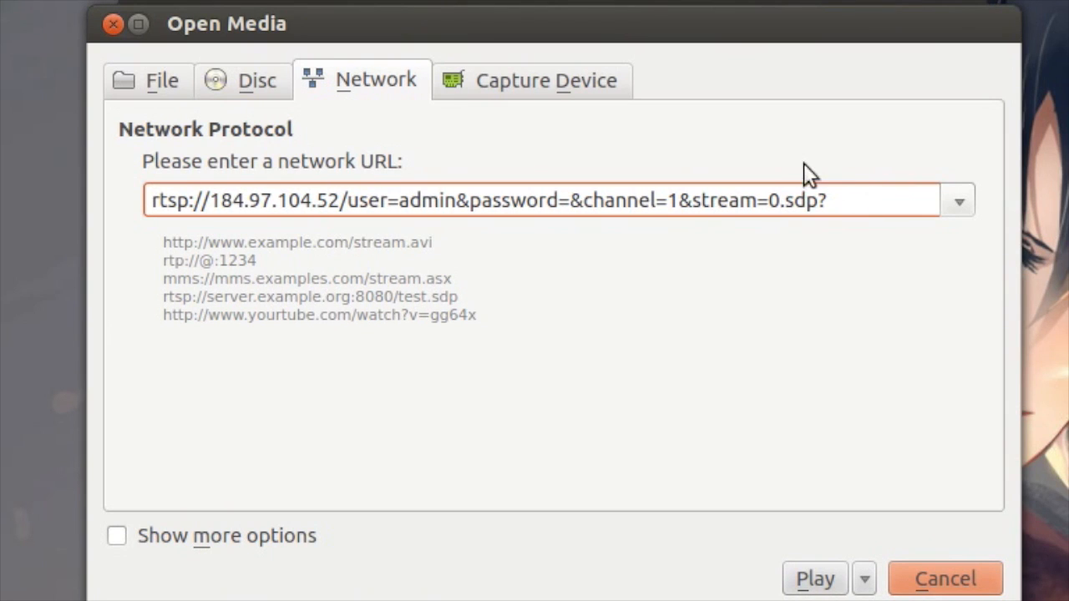
pyautogui.moveTo(801, 164)
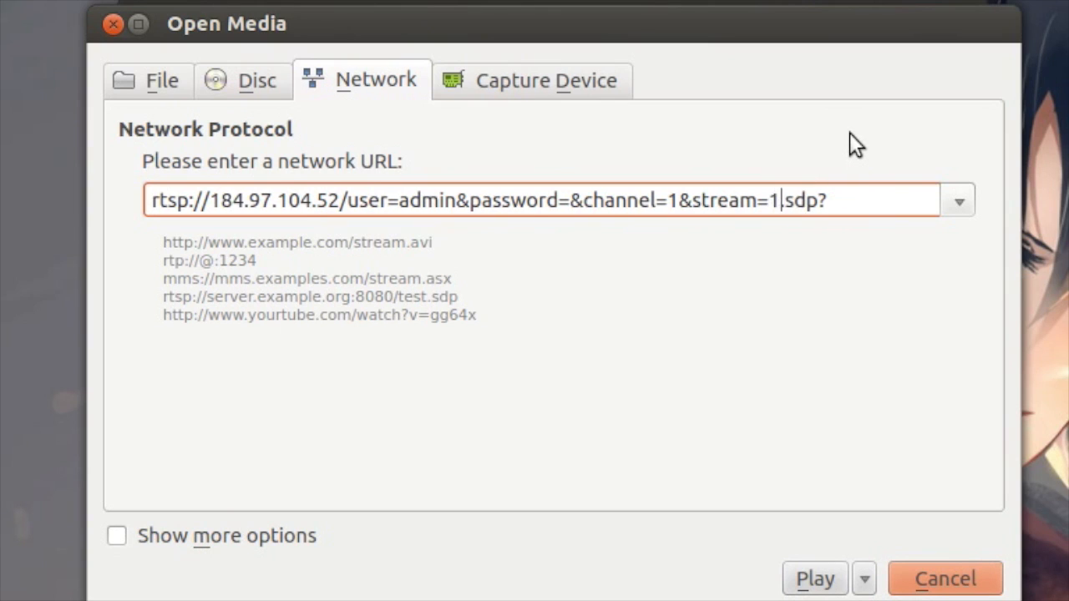
pyautogui.click(813, 577)
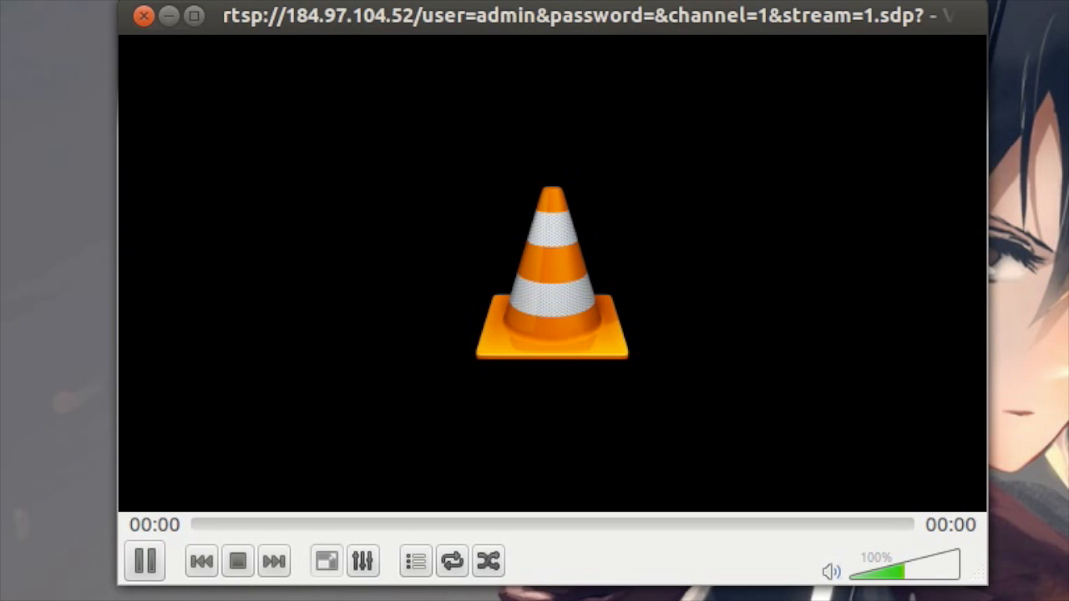
pyautogui.click(144, 561)
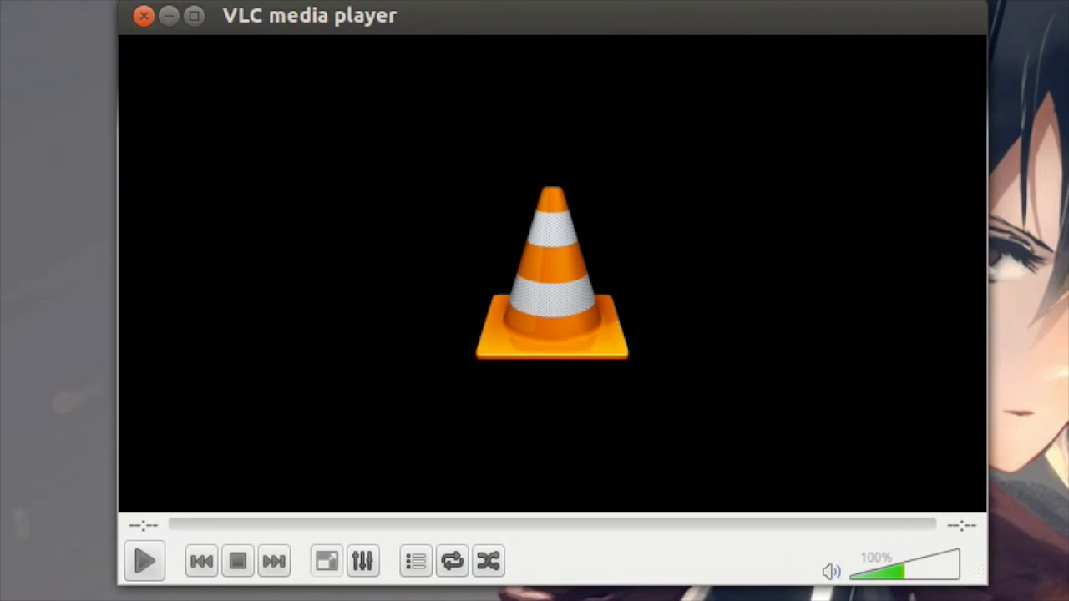
pyautogui.click(144, 561)
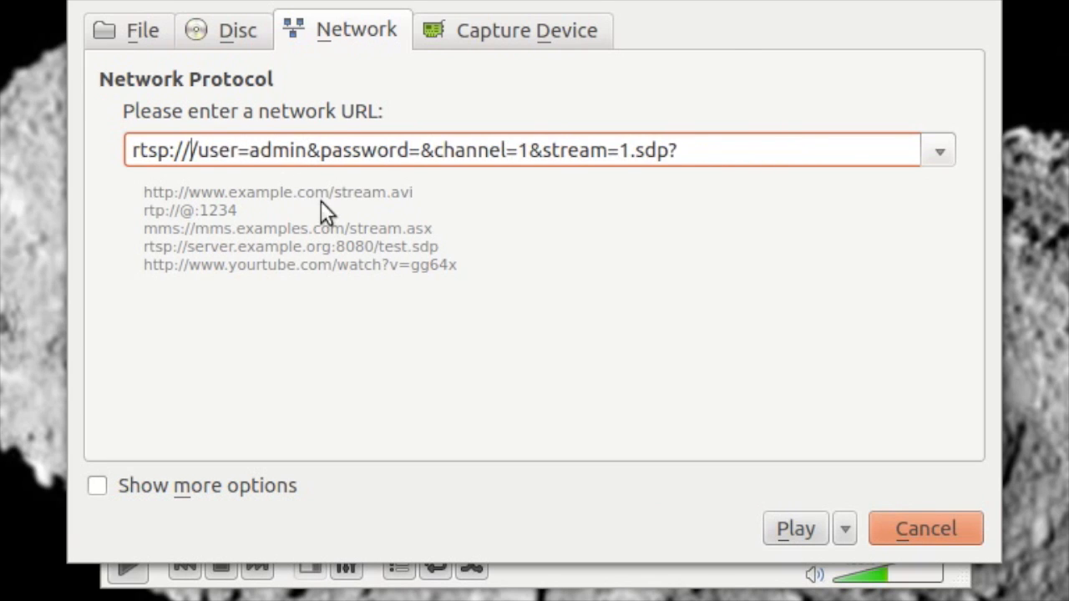
# Step: Play the stream using host chrissescamnetwork.no-ip.org in place of the IP address
pyautogui.write('chrissescamnetwork.')
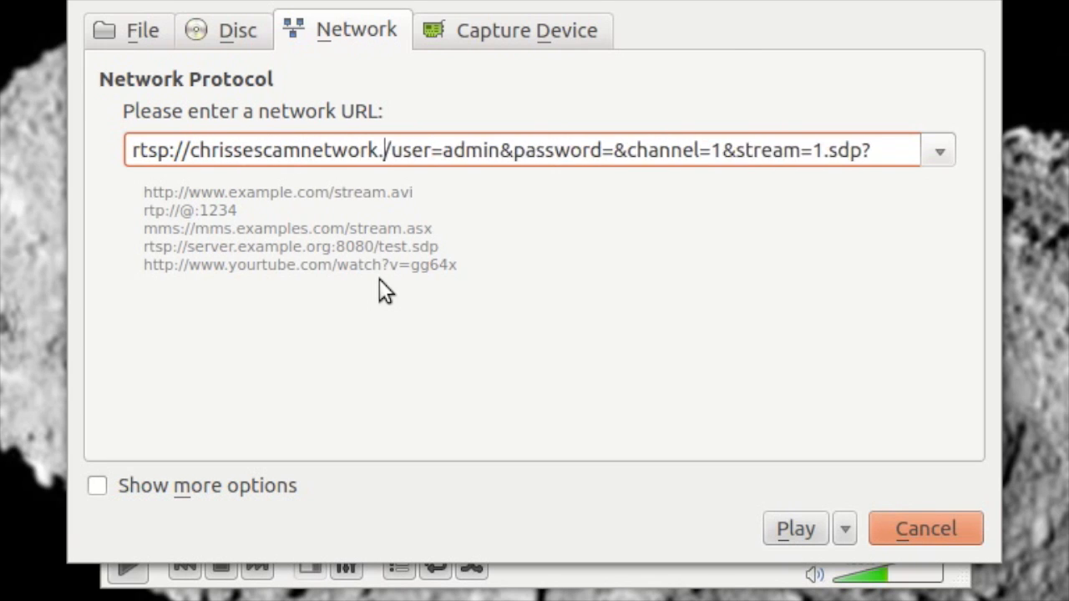
pyautogui.write('no-ip.org')
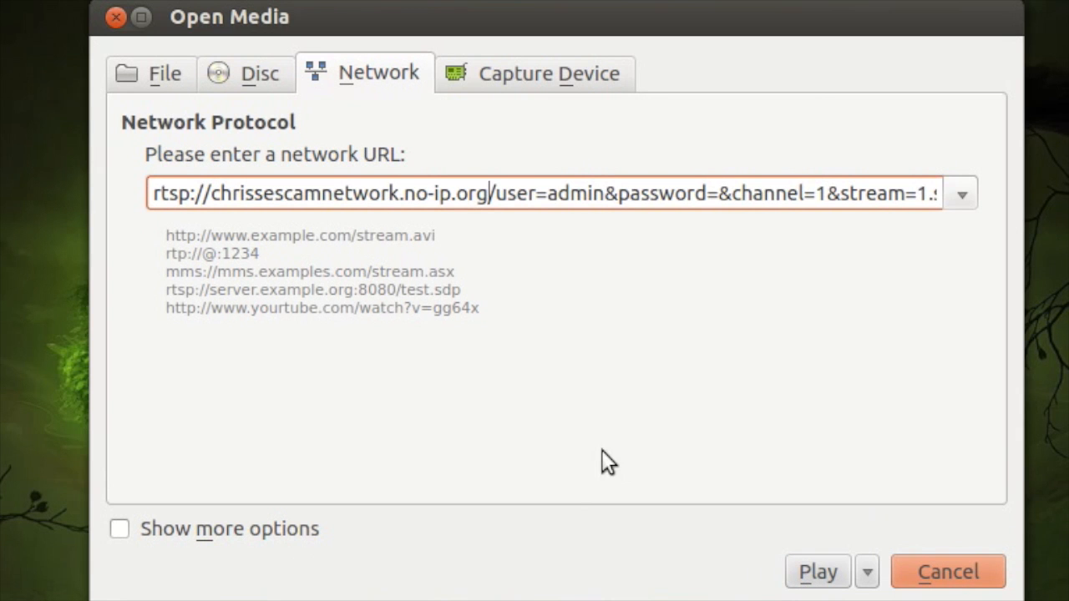
pyautogui.click(817, 571)
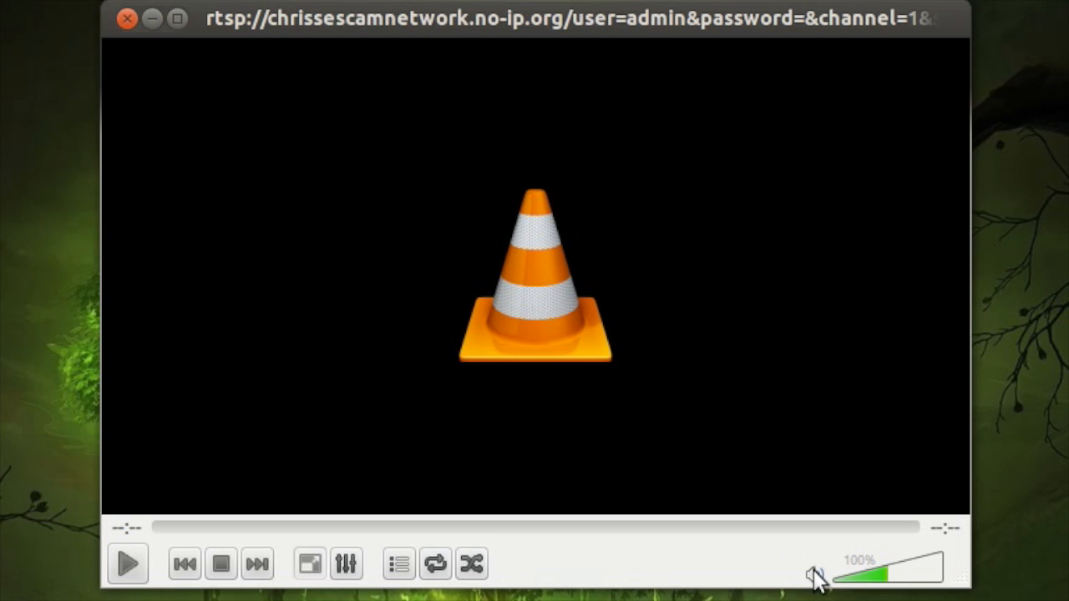
pyautogui.moveTo(993, 541)
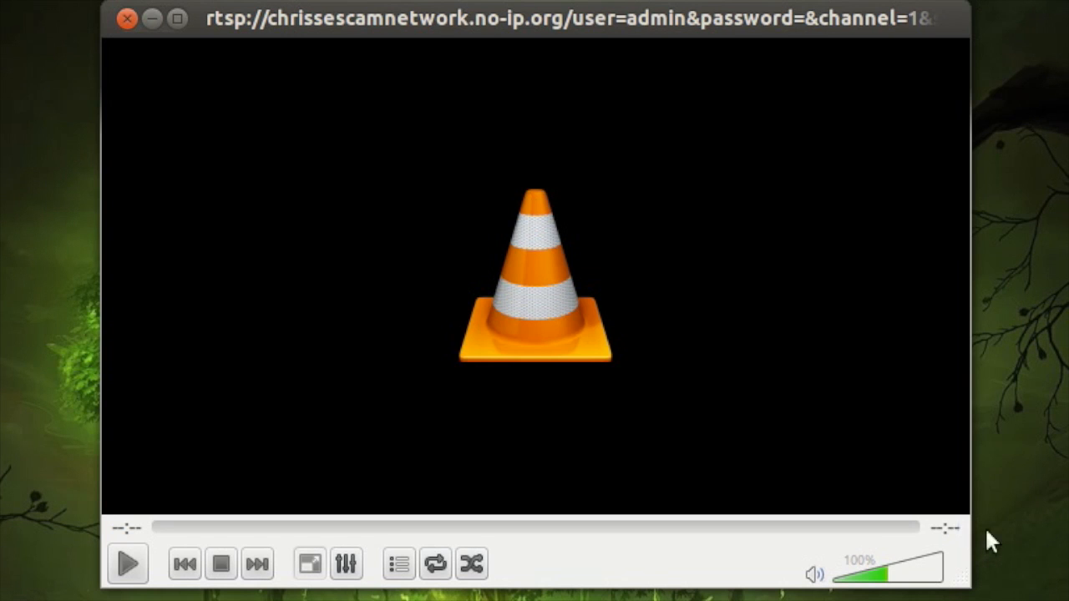
pyautogui.click(127, 565)
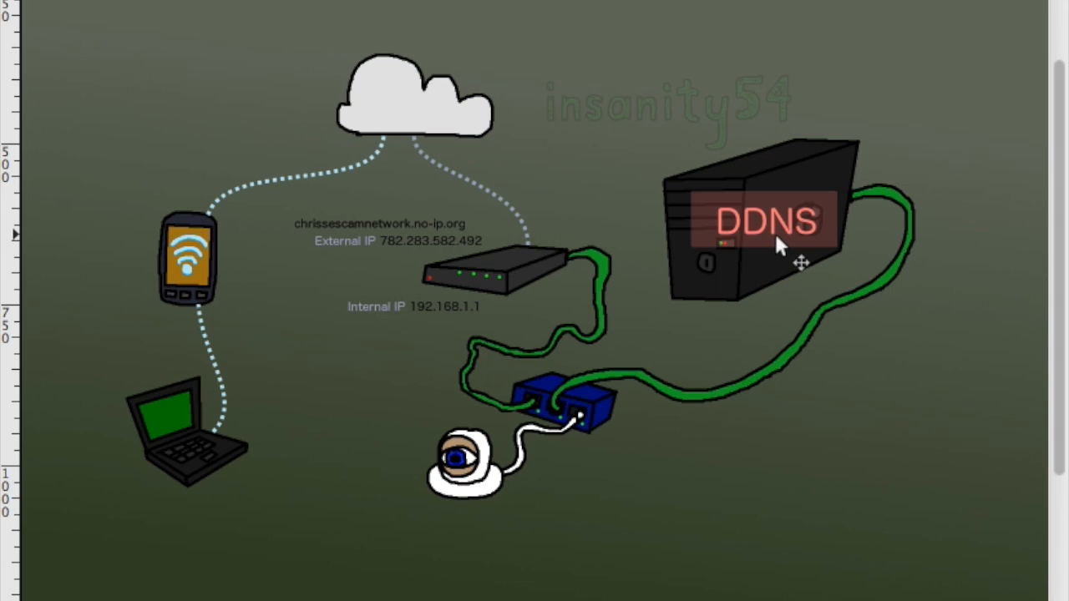
pyautogui.moveTo(801, 259)
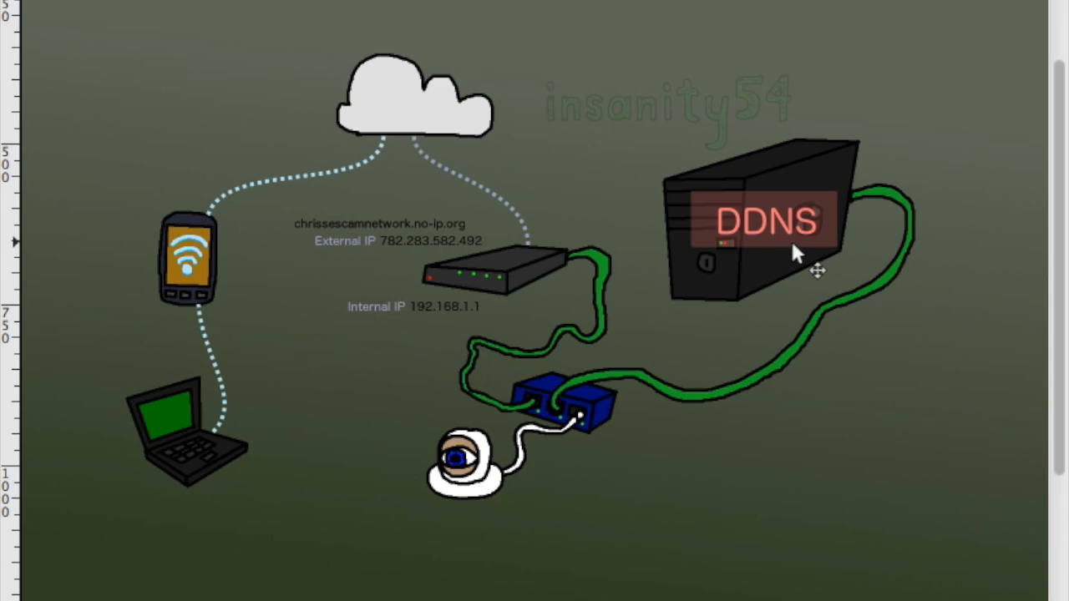
pyautogui.moveTo(468, 501)
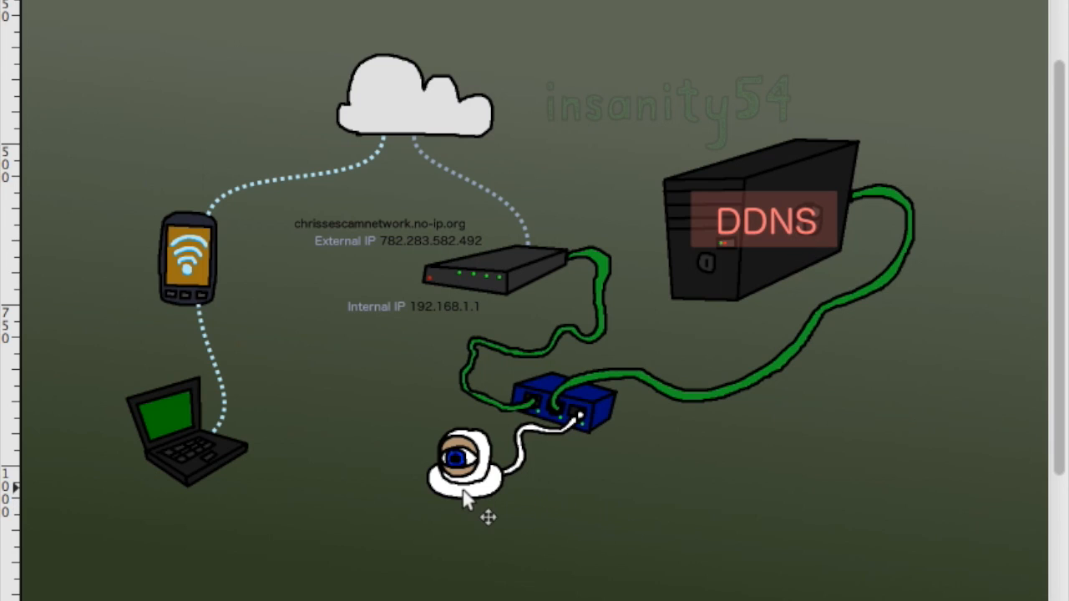
pyautogui.moveTo(505, 498)
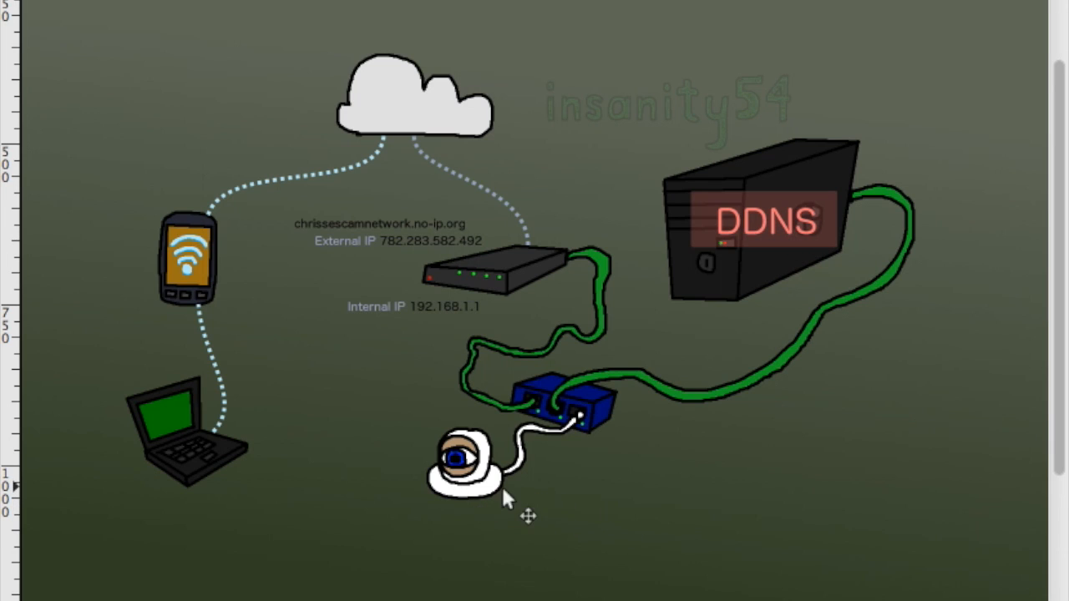
pyautogui.moveTo(828, 247)
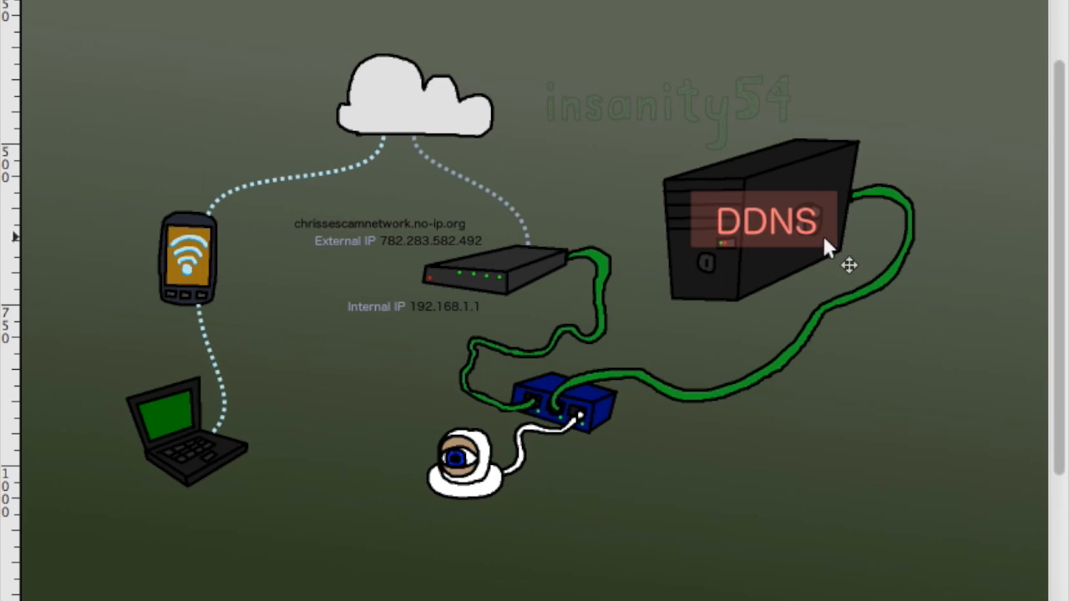
pyautogui.moveTo(767, 251)
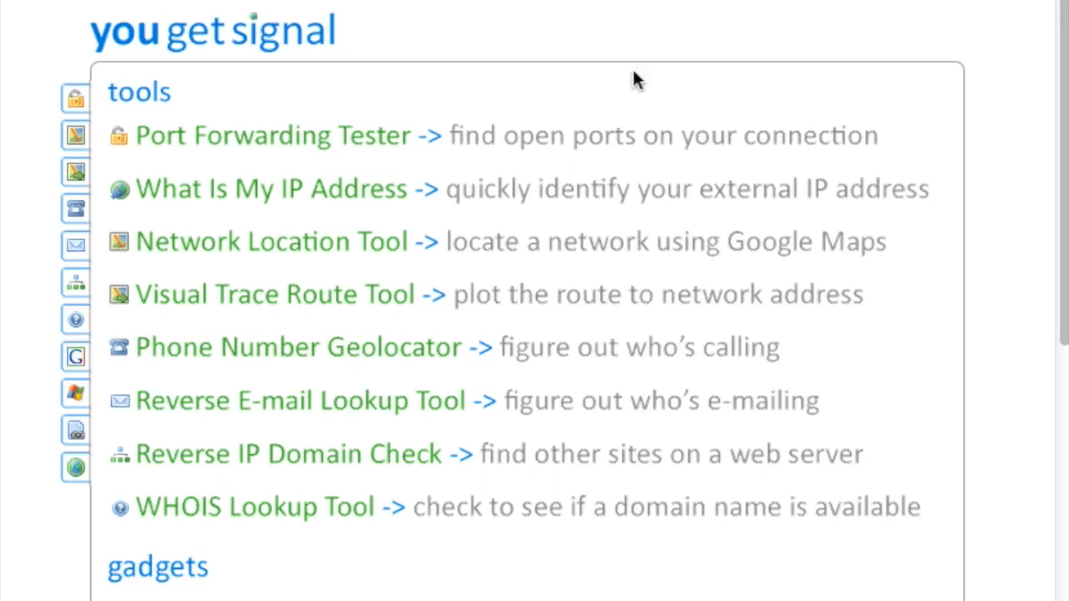
# Step: Check port 554 in the Port Forwarding Tester, rechecking until it reports open
pyautogui.click(270, 135)
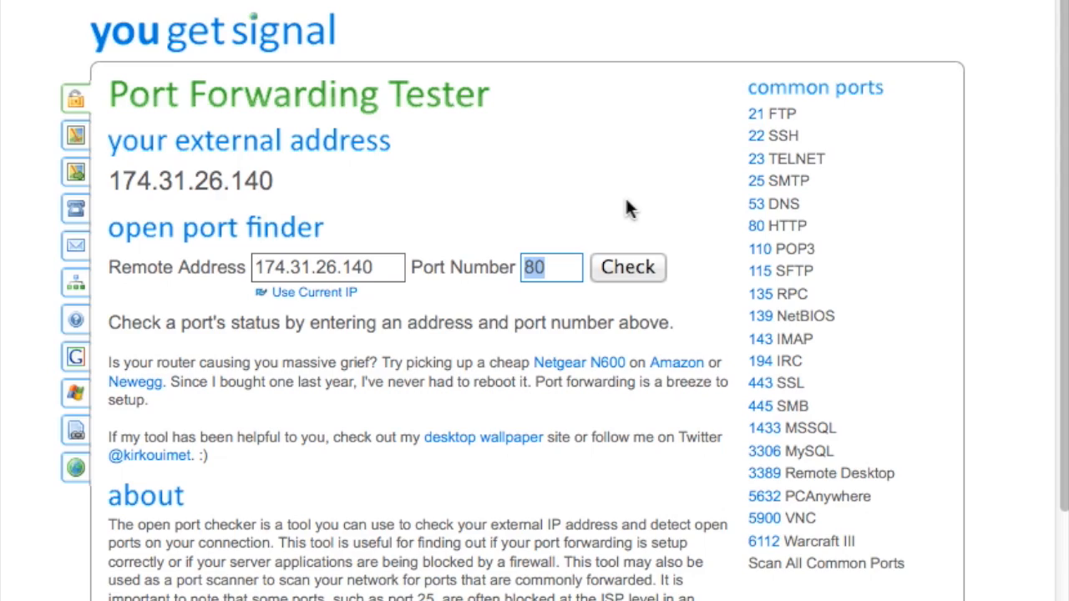
pyautogui.write('554')
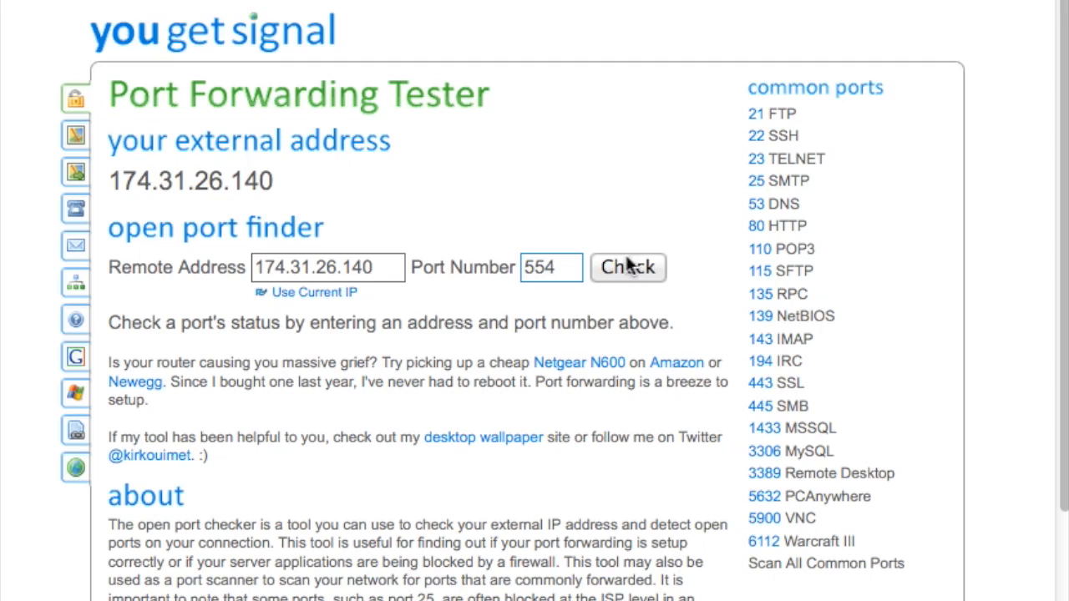
pyautogui.click(628, 268)
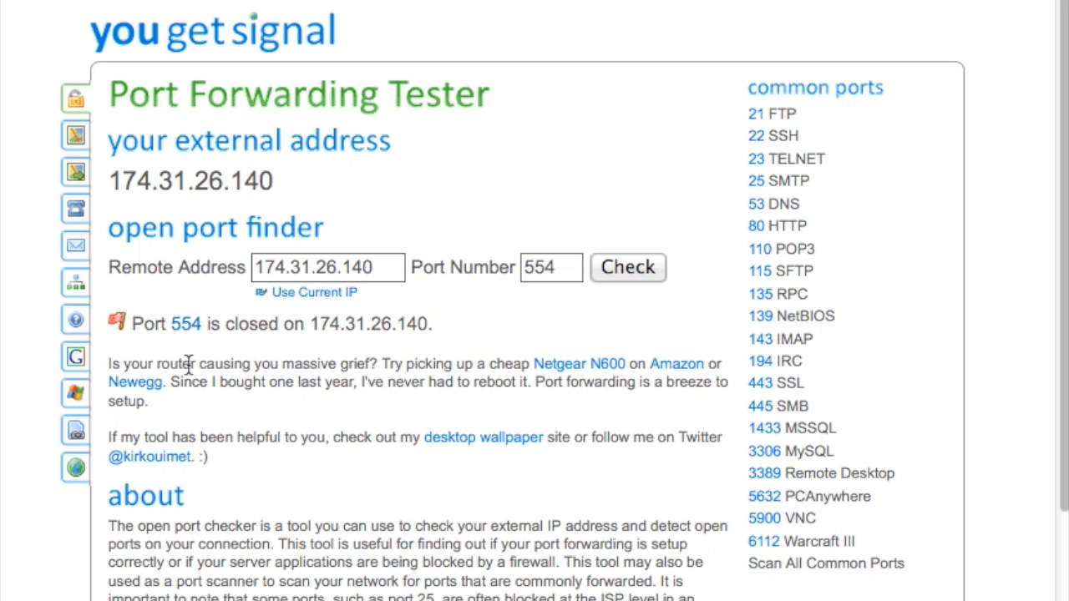
pyautogui.moveTo(187, 323)
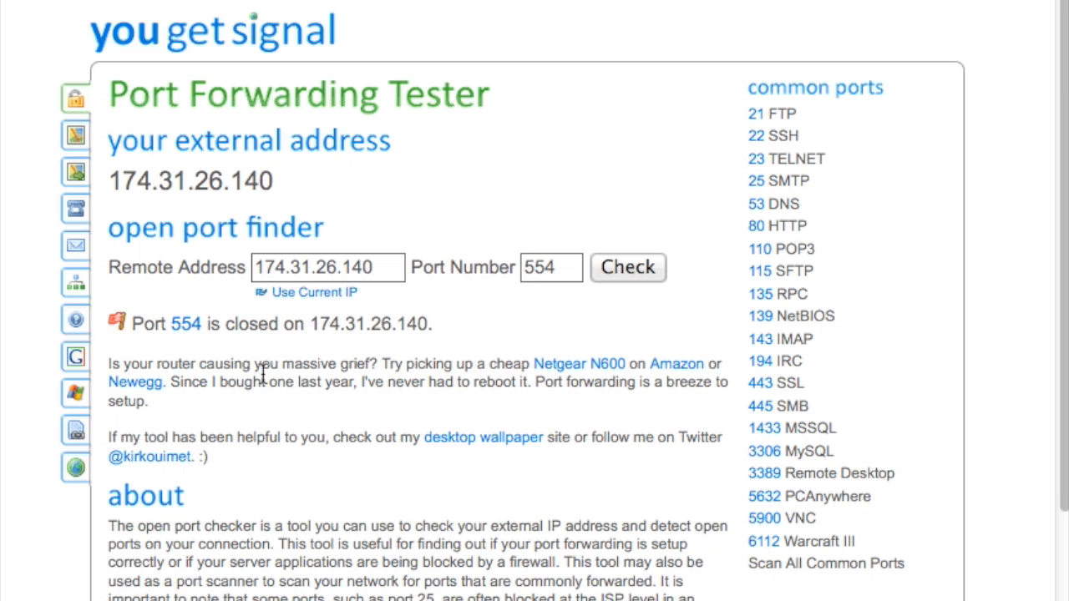
pyautogui.click(627, 267)
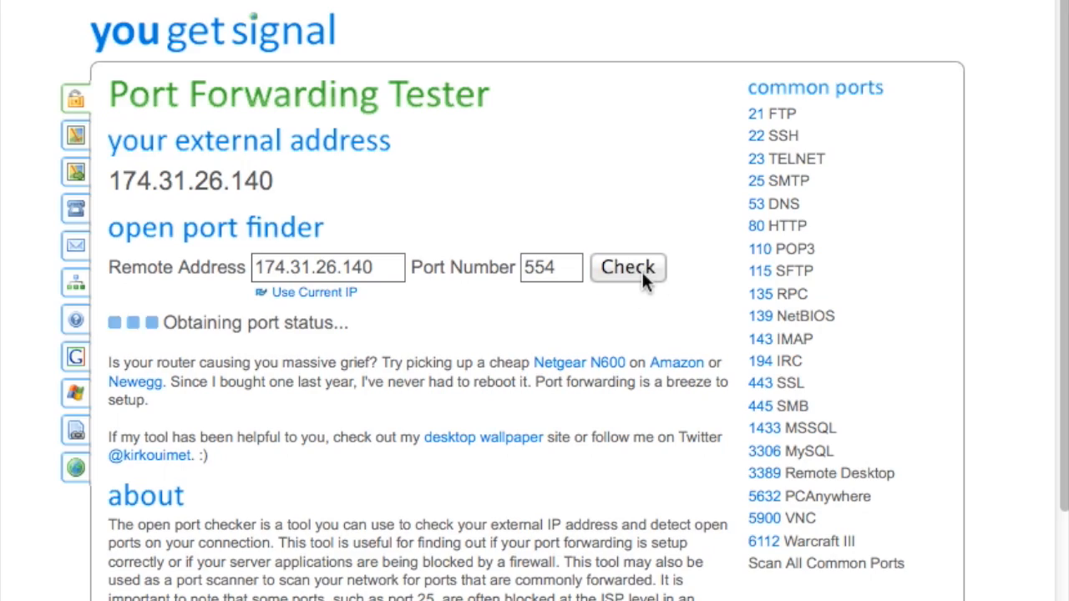
pyautogui.click(627, 267)
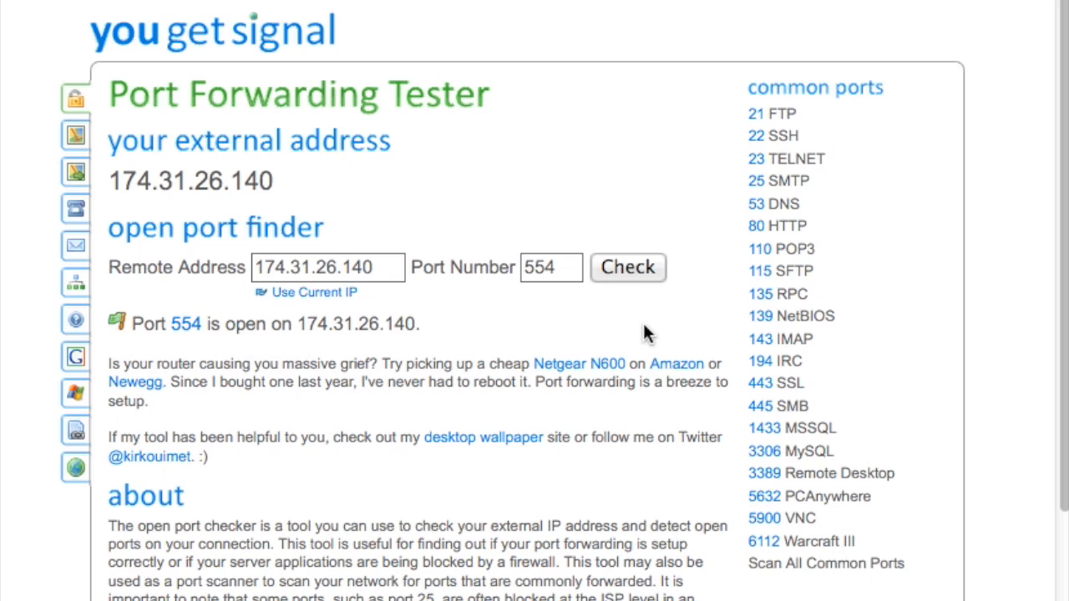